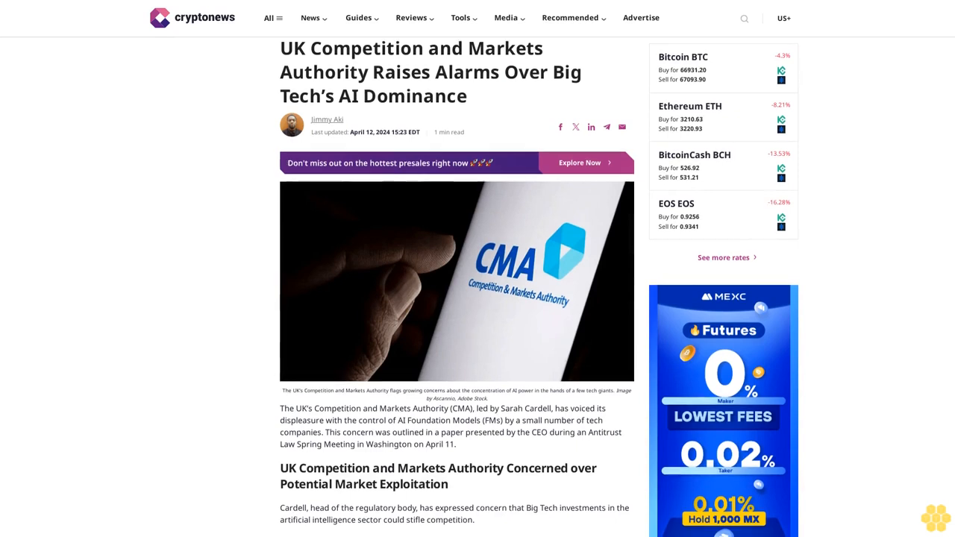
{"action": "scroll", "scroll_direction": "down", "scroll_amount": 3}
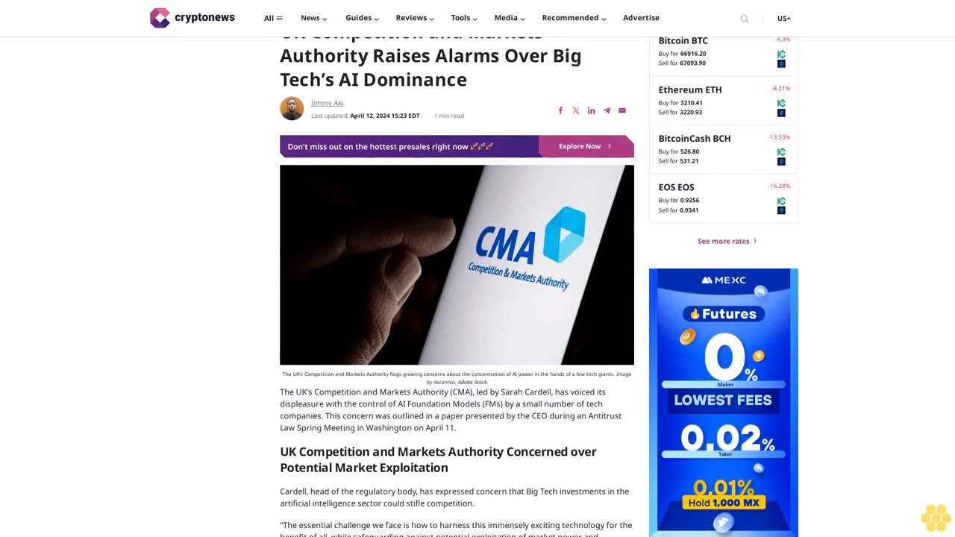
{"action": "scroll", "scroll_direction": "down", "scroll_amount": 3}
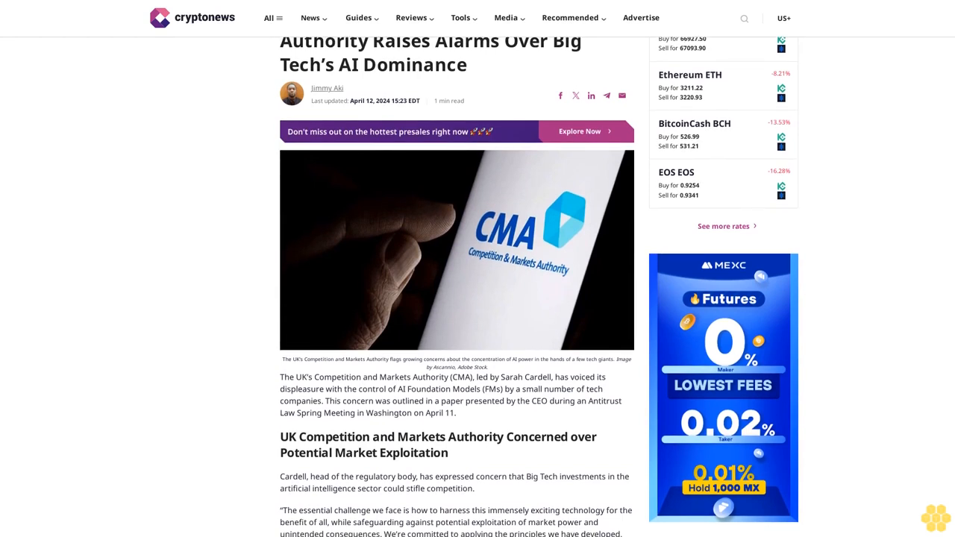
{"action": "scroll", "scroll_direction": "down", "scroll_amount": 3}
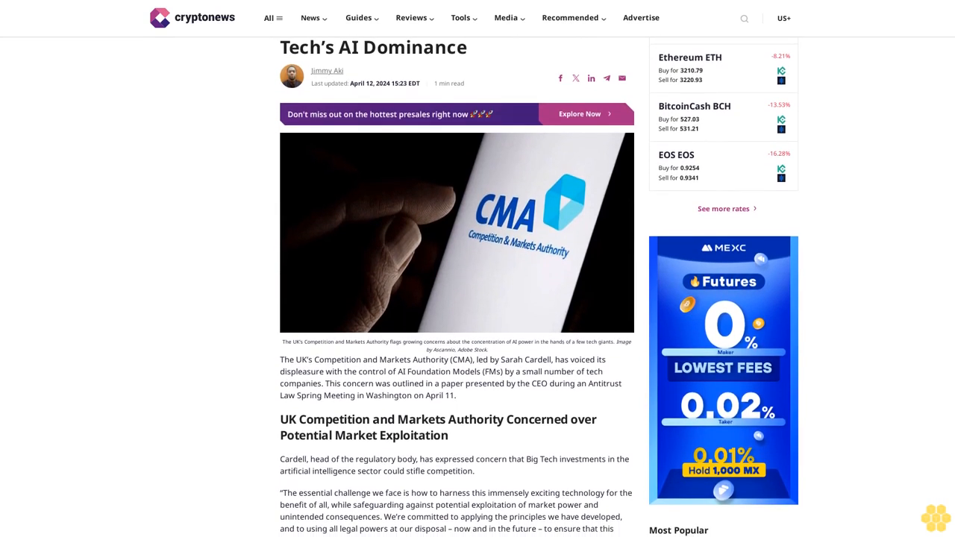
{"action": "scroll", "scroll_direction": "down", "scroll_amount": 3}
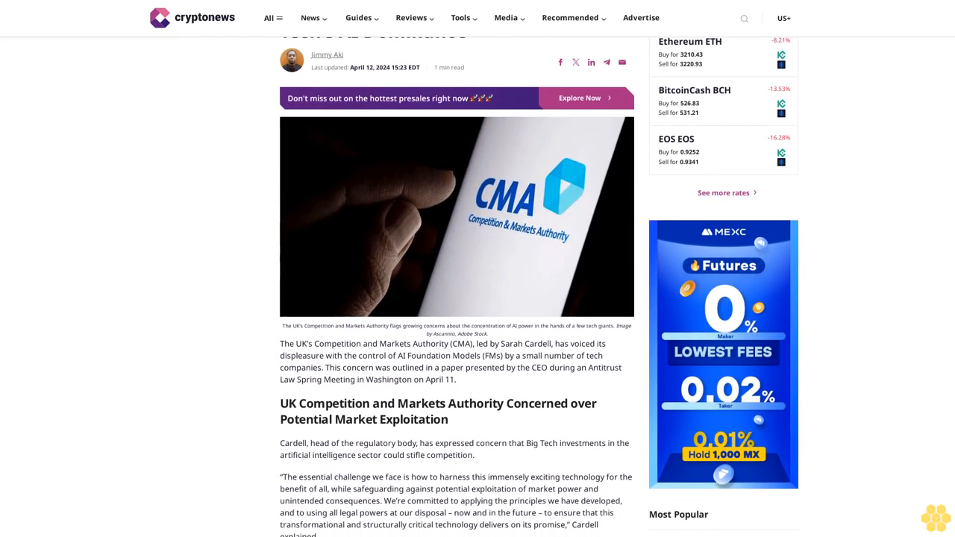
{"action": "scroll", "scroll_direction": "down", "scroll_amount": 3}
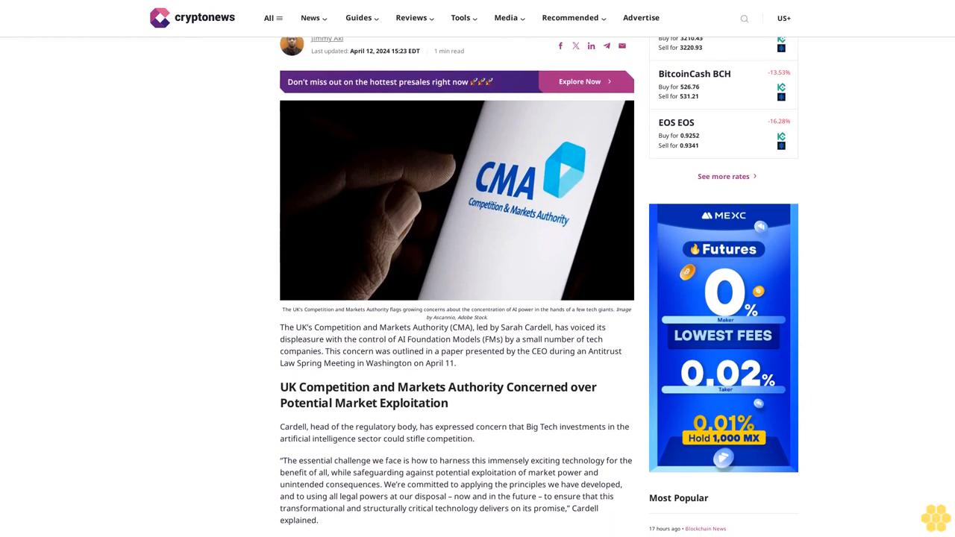
{"action": "scroll", "scroll_direction": "down", "scroll_amount": 3}
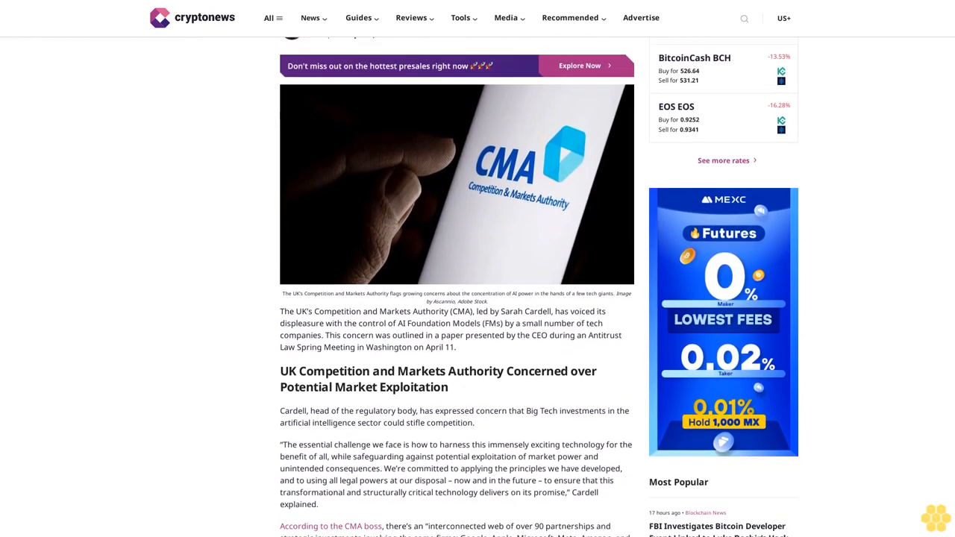
{"action": "scroll", "scroll_direction": "down", "scroll_amount": 3}
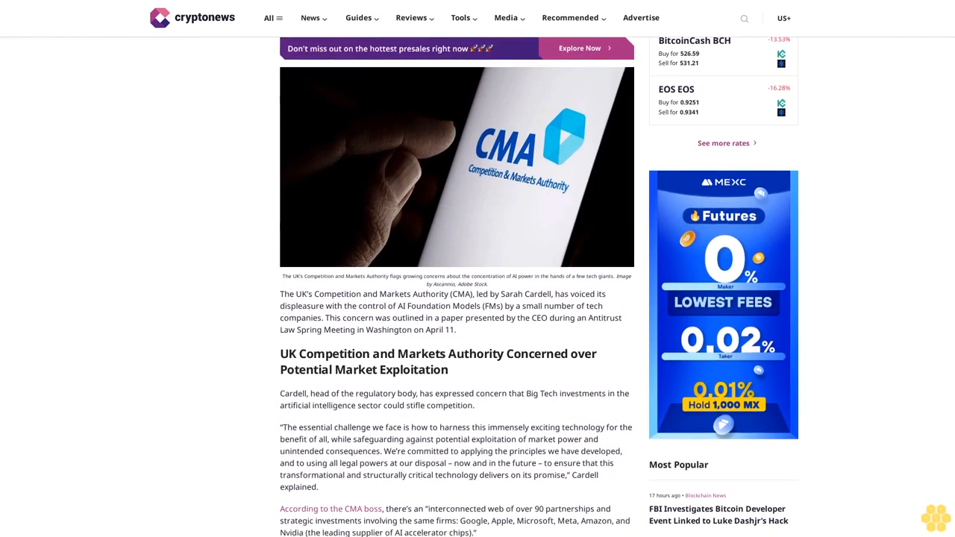
{"action": "scroll", "scroll_direction": "down", "scroll_amount": 3}
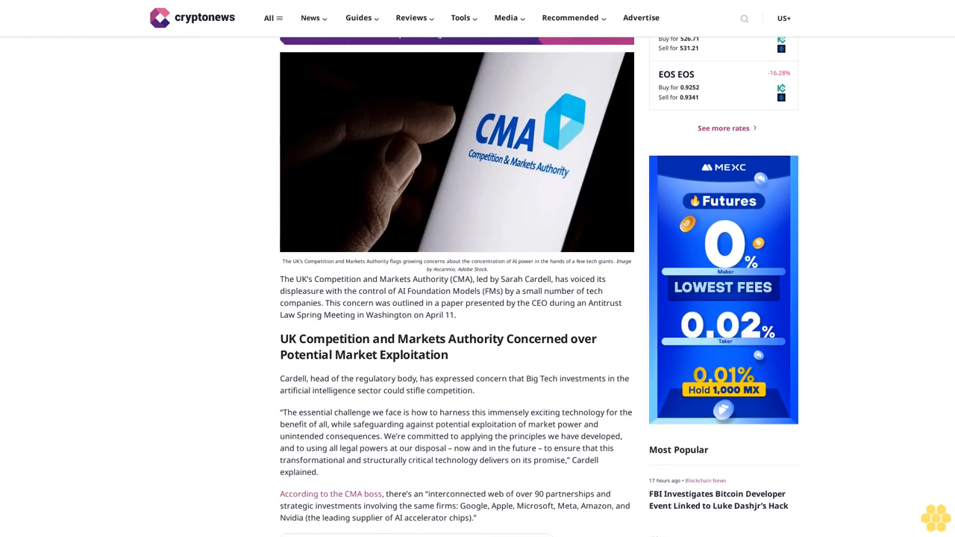
{"action": "scroll", "scroll_direction": "down", "scroll_amount": 3}
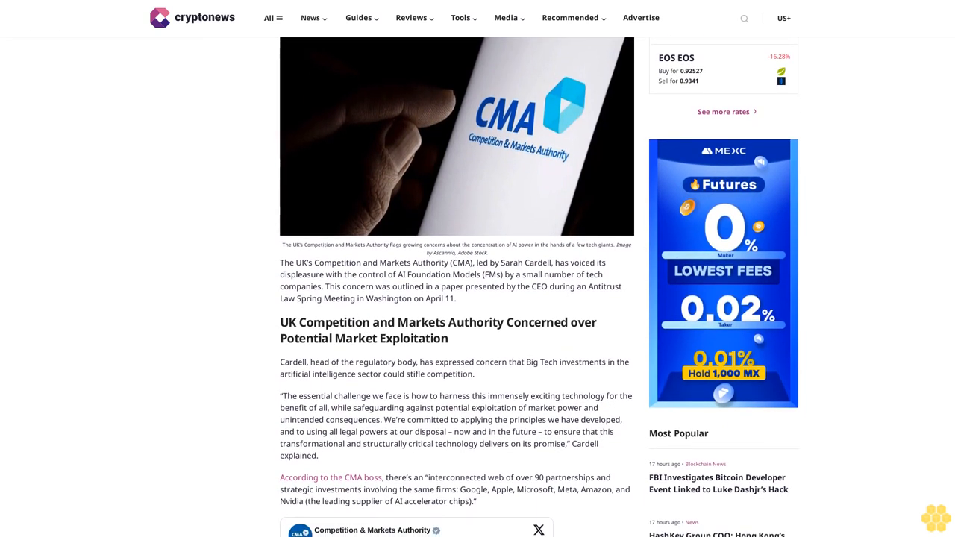
{"action": "scroll", "scroll_direction": "down", "scroll_amount": 3}
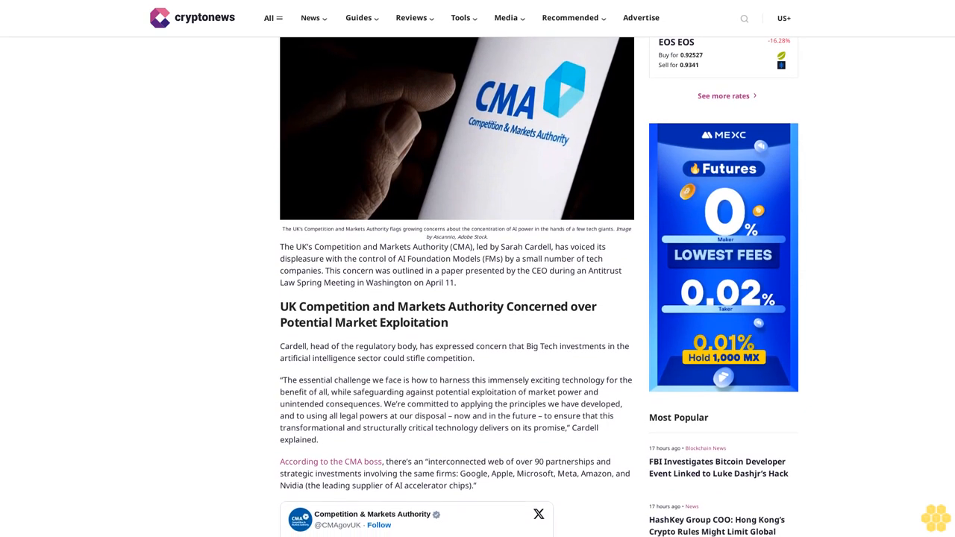
{"action": "scroll", "scroll_direction": "down", "scroll_amount": 3}
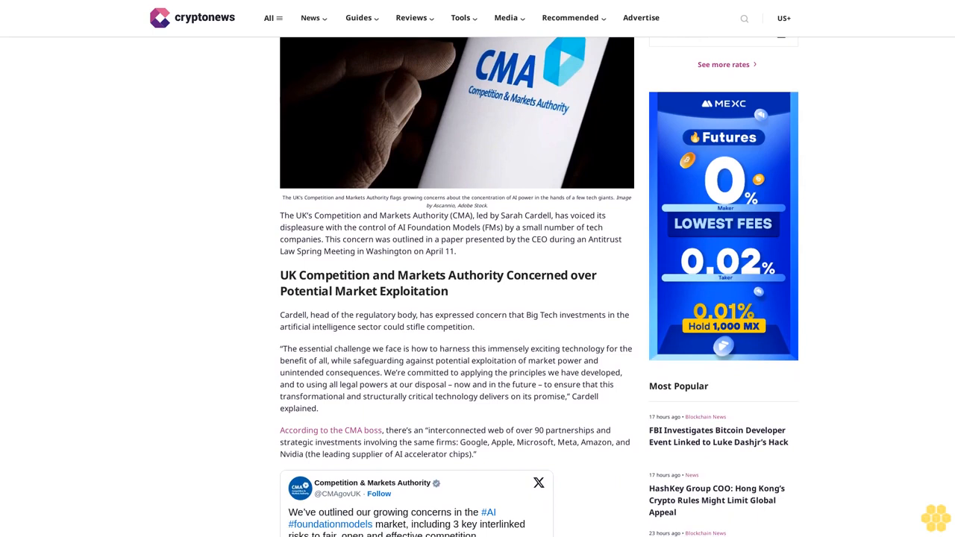
{"action": "scroll", "scroll_direction": "down", "scroll_amount": 3}
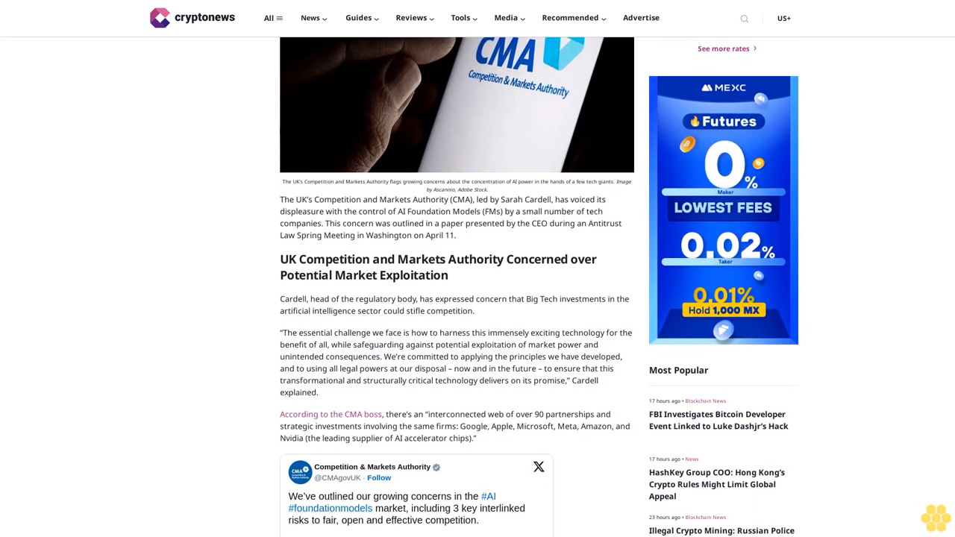
{"action": "scroll", "scroll_direction": "down", "scroll_amount": 3}
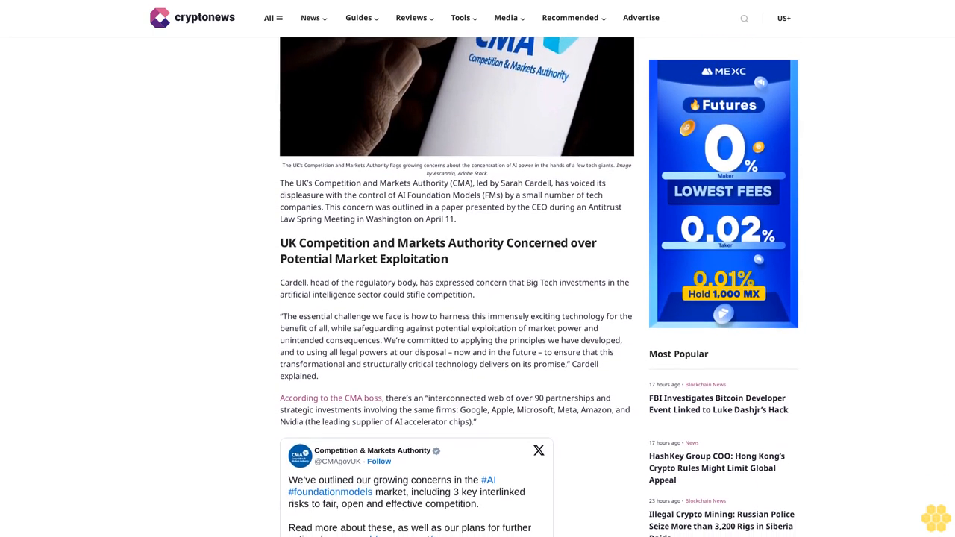
{"action": "scroll", "scroll_direction": "down", "scroll_amount": 3}
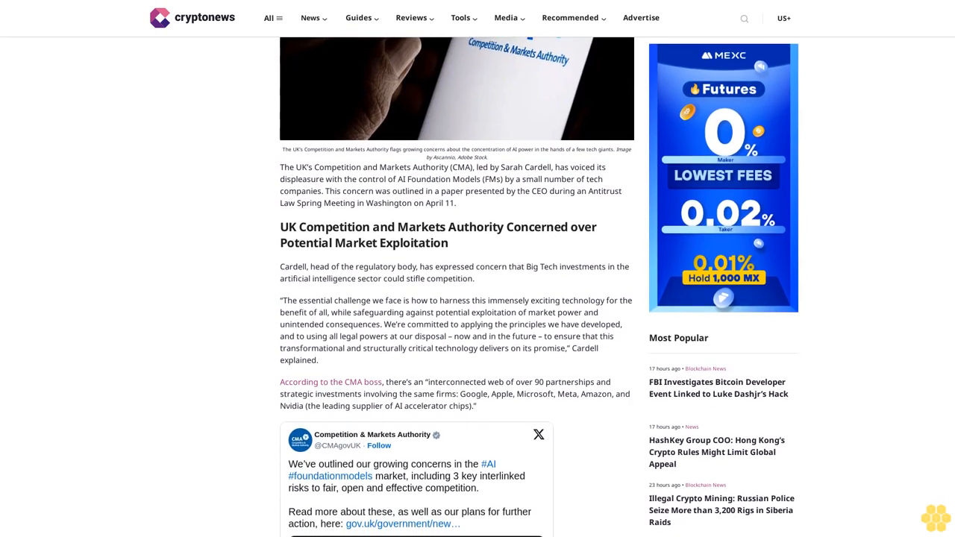
{"action": "scroll", "scroll_direction": "down", "scroll_amount": 3}
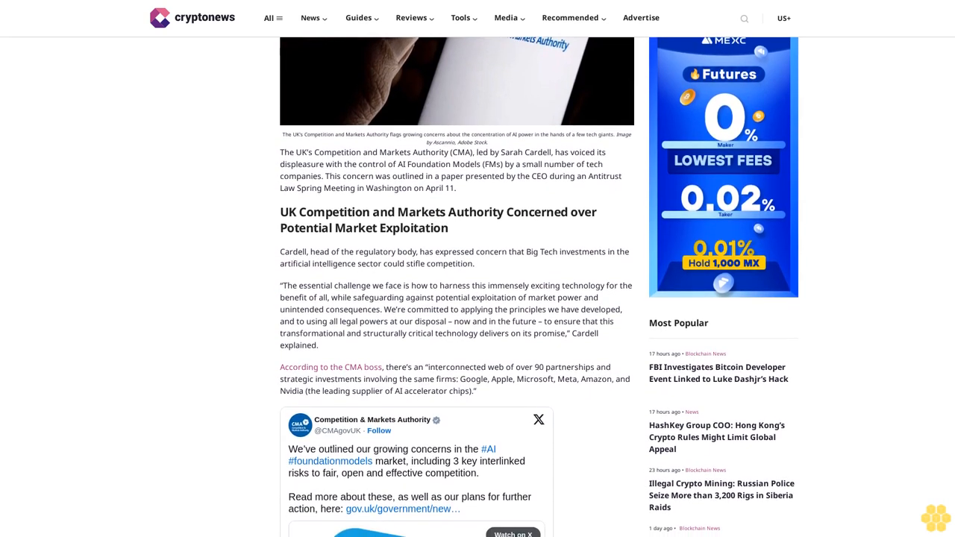
{"action": "scroll", "scroll_direction": "down", "scroll_amount": 3}
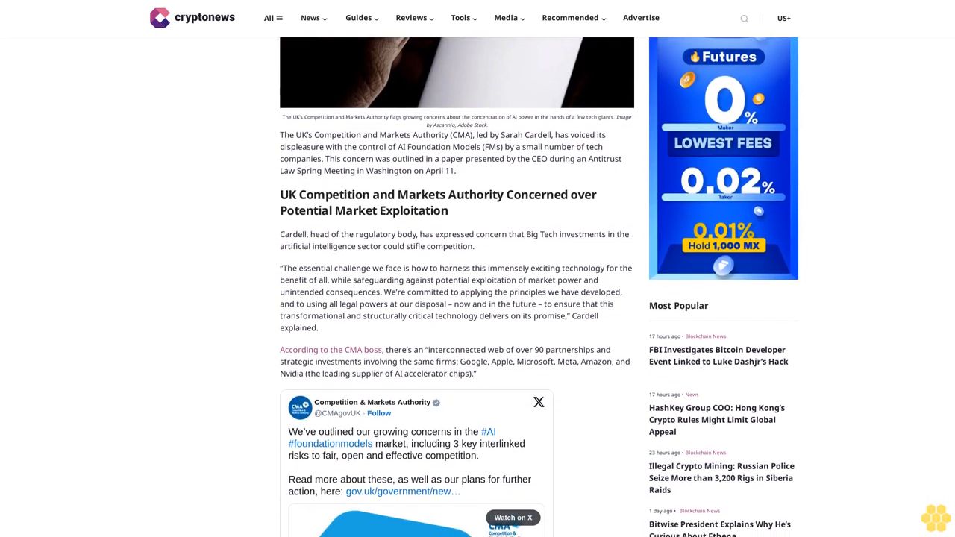
{"action": "scroll", "scroll_direction": "down", "scroll_amount": 3}
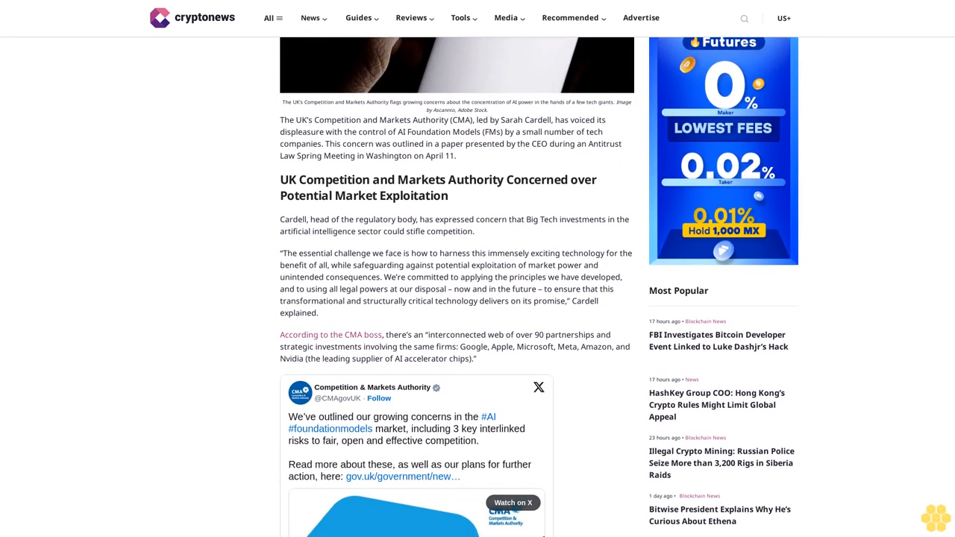
{"action": "scroll", "scroll_direction": "down", "scroll_amount": 3}
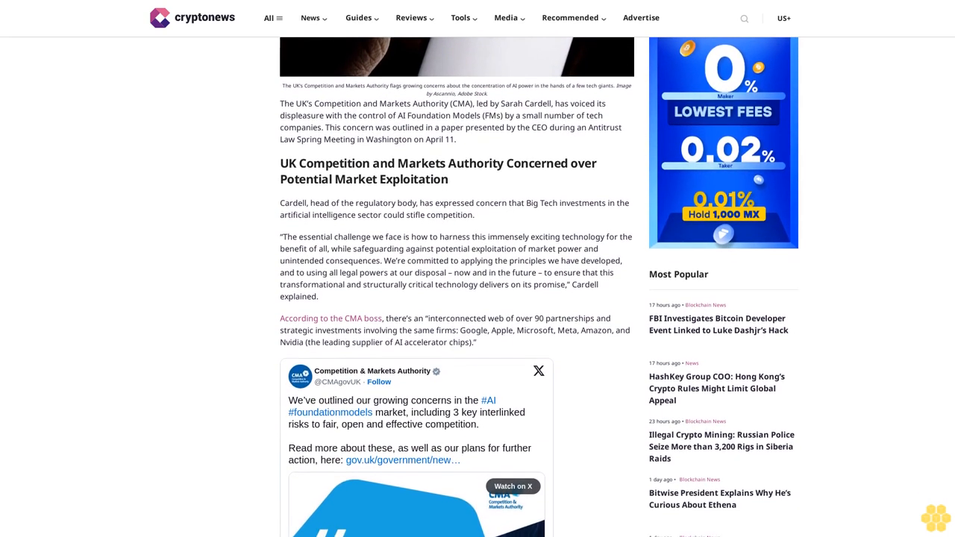
{"action": "scroll", "scroll_direction": "down", "scroll_amount": 3}
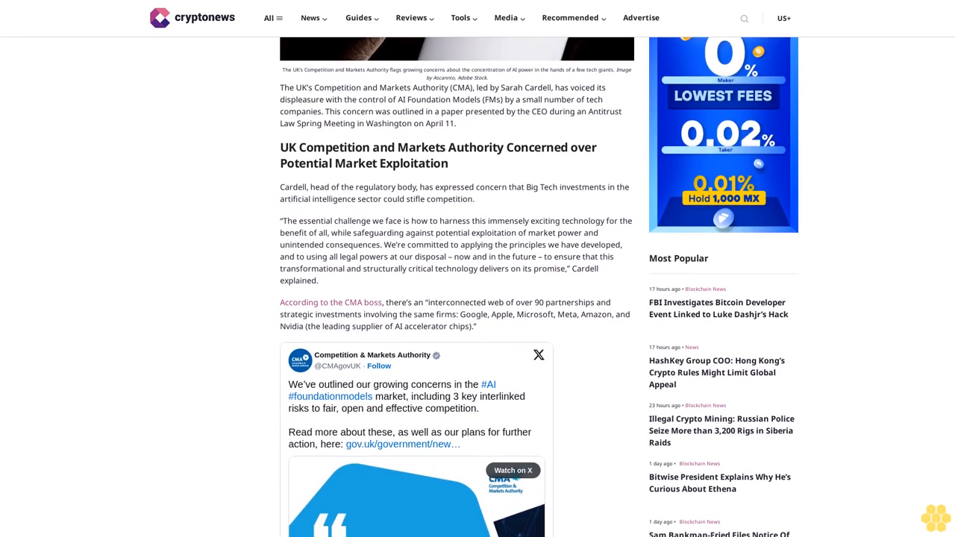
{"action": "scroll", "scroll_direction": "down", "scroll_amount": 3}
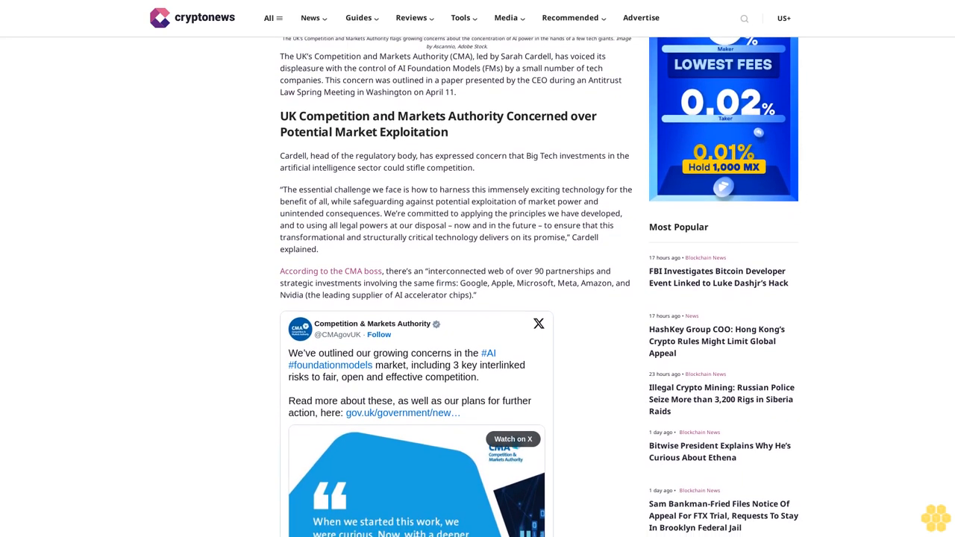
{"action": "scroll", "scroll_direction": "down", "scroll_amount": 3}
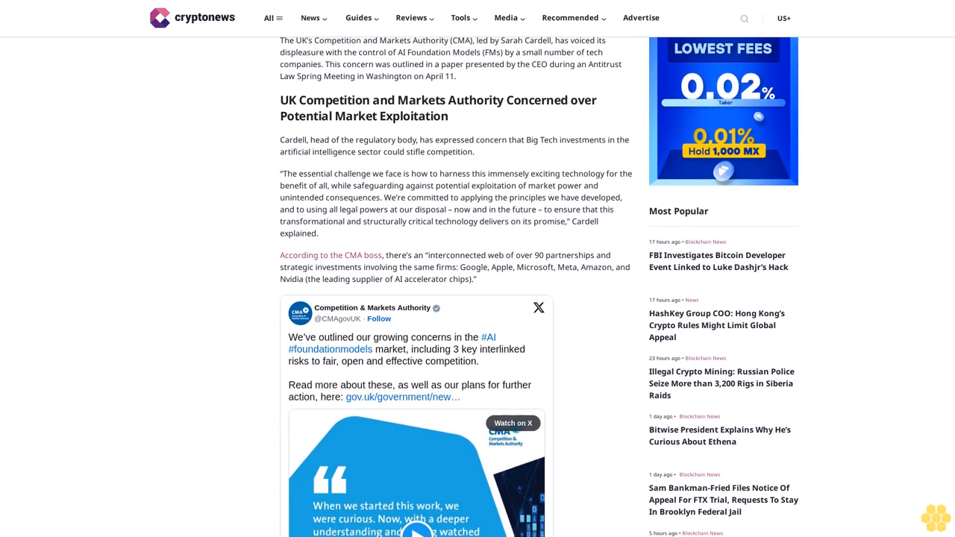
{"action": "scroll", "scroll_direction": "down", "scroll_amount": 3}
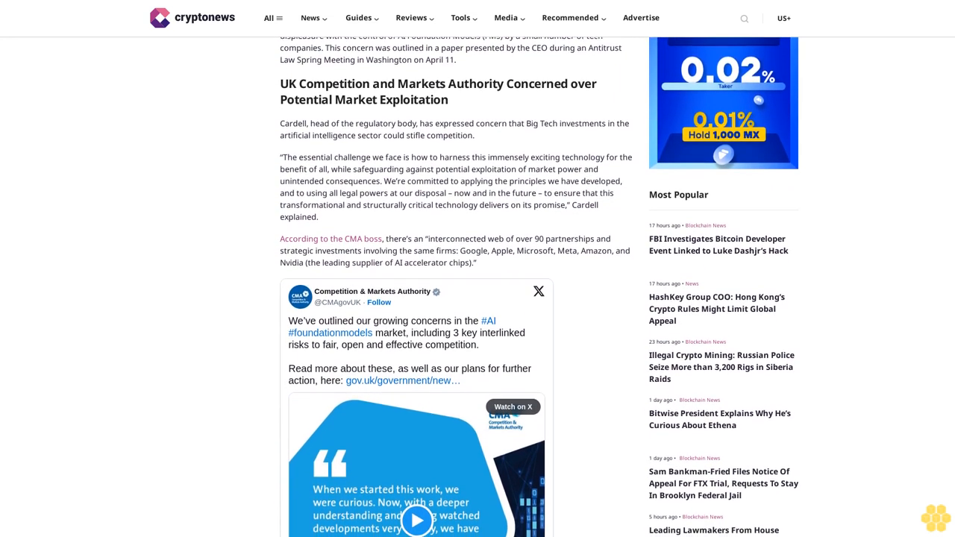
{"action": "scroll", "scroll_direction": "down", "scroll_amount": 3}
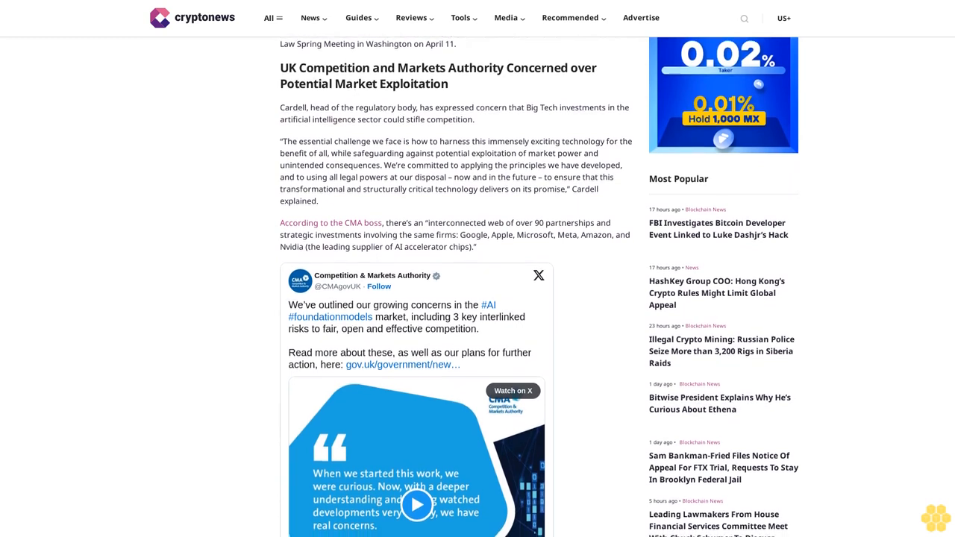
{"action": "scroll", "scroll_direction": "down", "scroll_amount": 3}
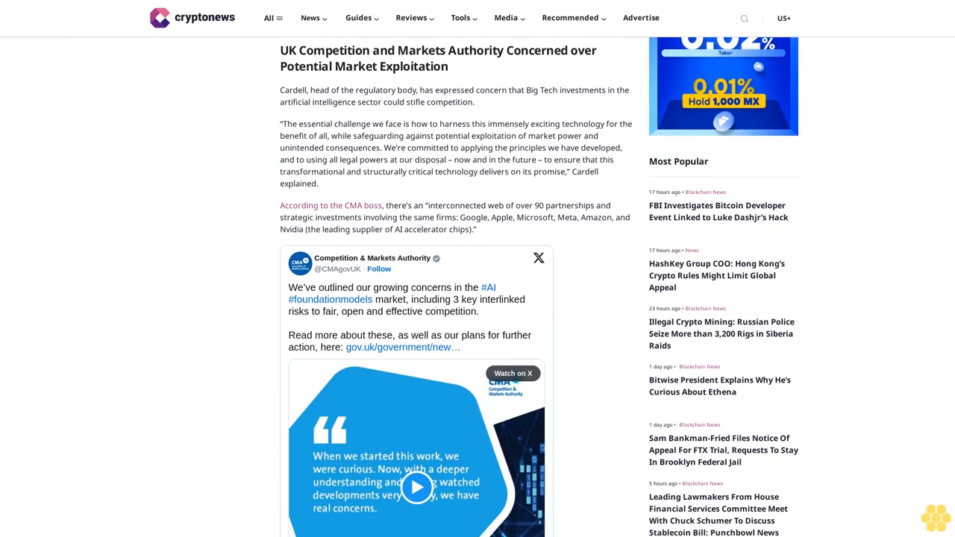
{"action": "scroll", "scroll_direction": "down", "scroll_amount": 3}
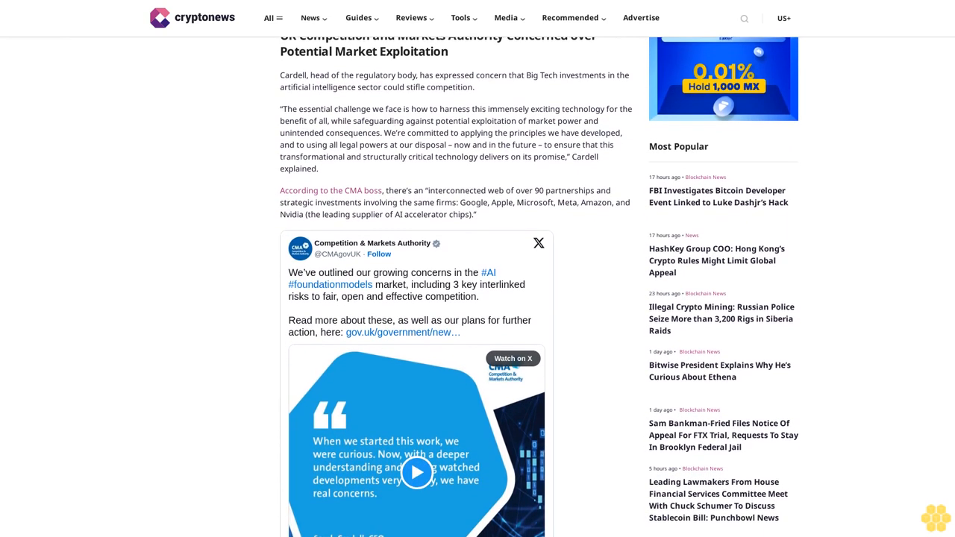
{"action": "scroll", "scroll_direction": "down", "scroll_amount": 3}
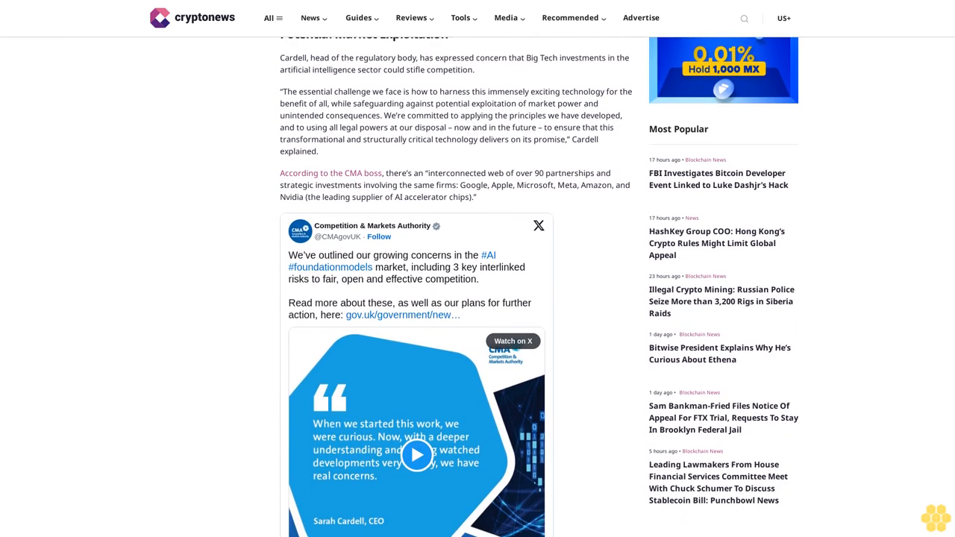
{"action": "scroll", "scroll_direction": "down", "scroll_amount": 3}
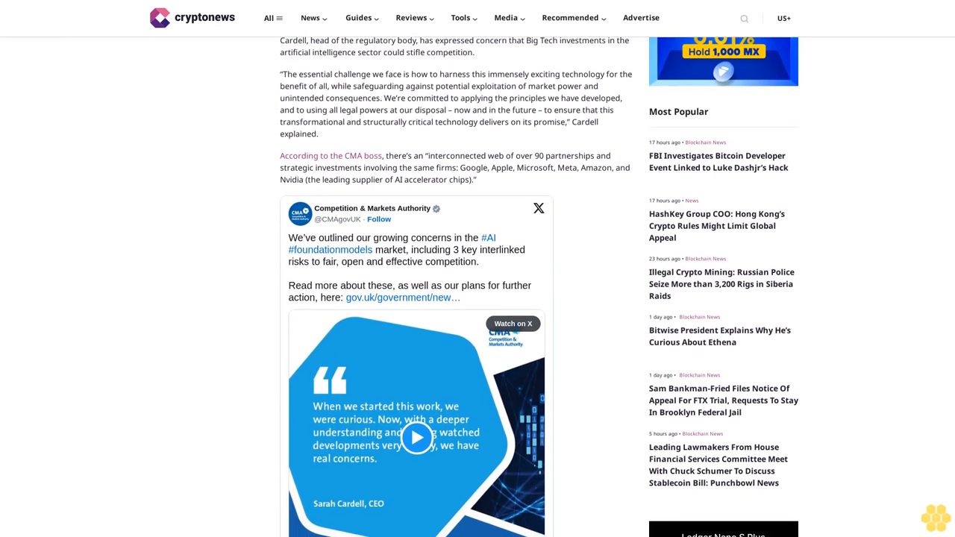
{"action": "scroll", "scroll_direction": "down", "scroll_amount": 3}
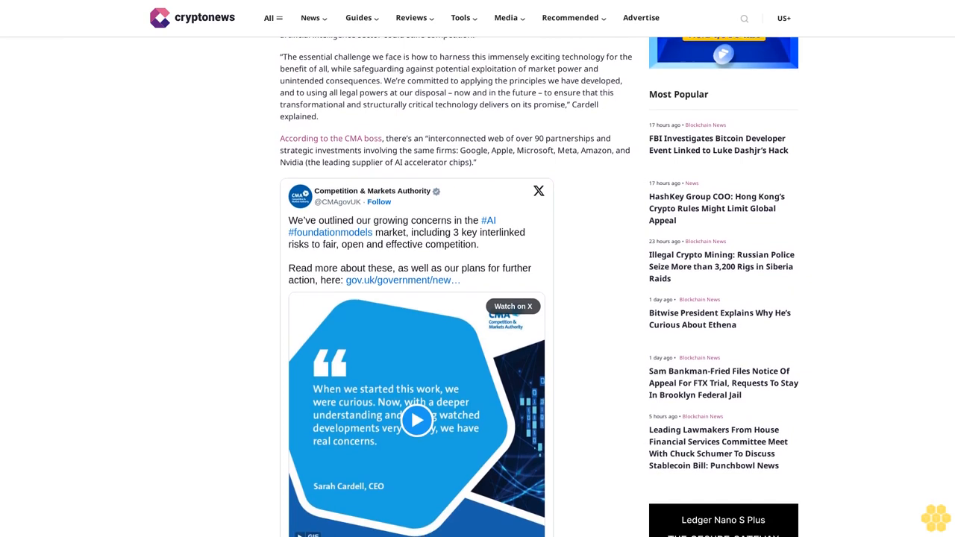
{"action": "scroll", "scroll_direction": "down", "scroll_amount": 3}
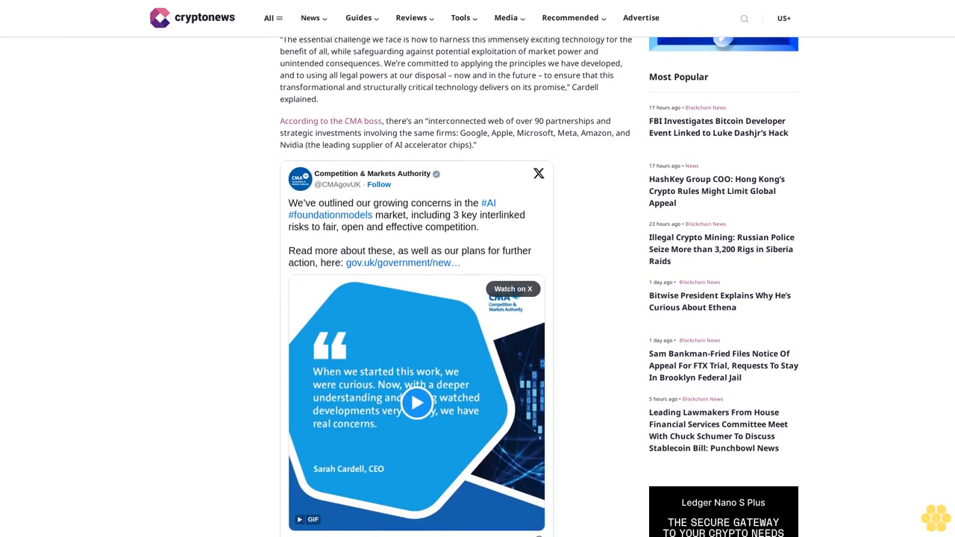
{"action": "scroll", "scroll_direction": "down", "scroll_amount": 3}
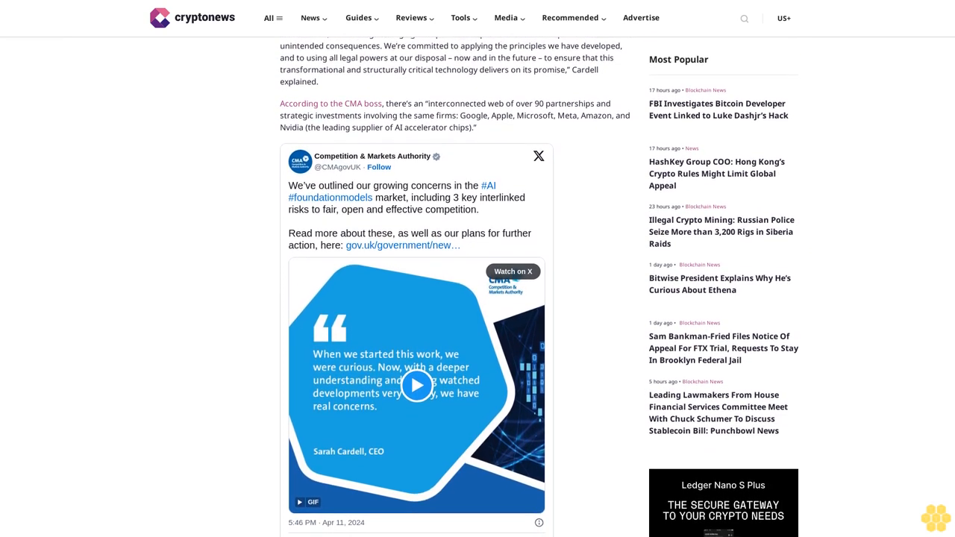
{"action": "scroll", "scroll_direction": "down", "scroll_amount": 3}
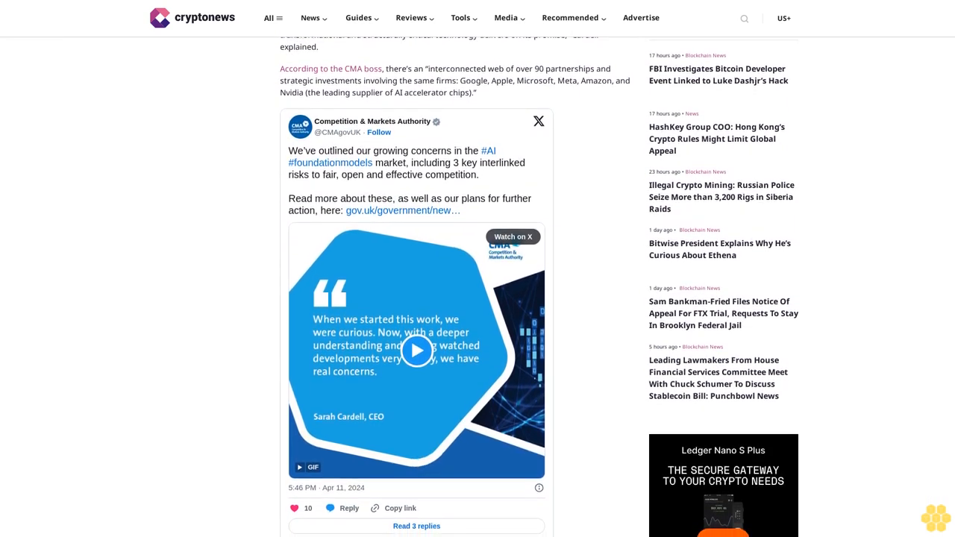
{"action": "scroll", "scroll_direction": "down", "scroll_amount": 3}
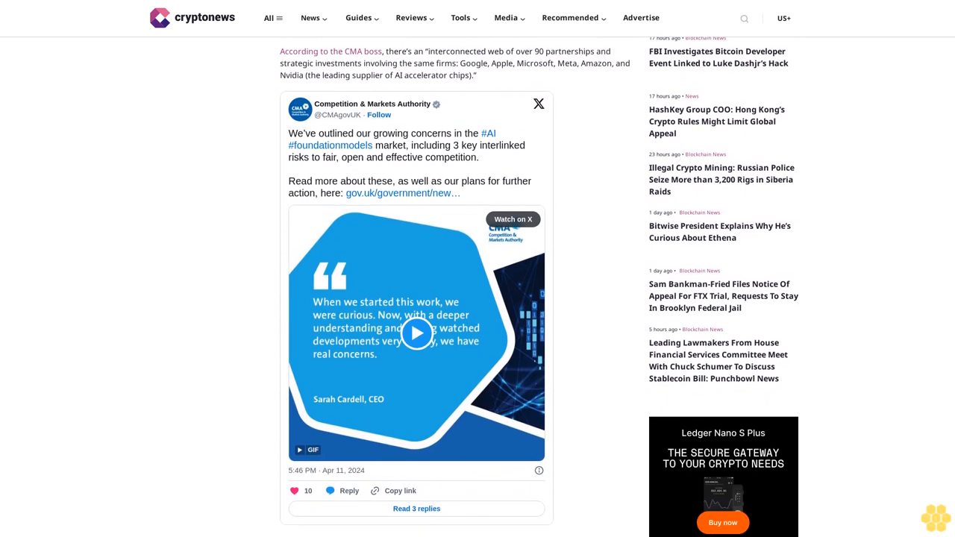
{"action": "scroll", "scroll_direction": "down", "scroll_amount": 3}
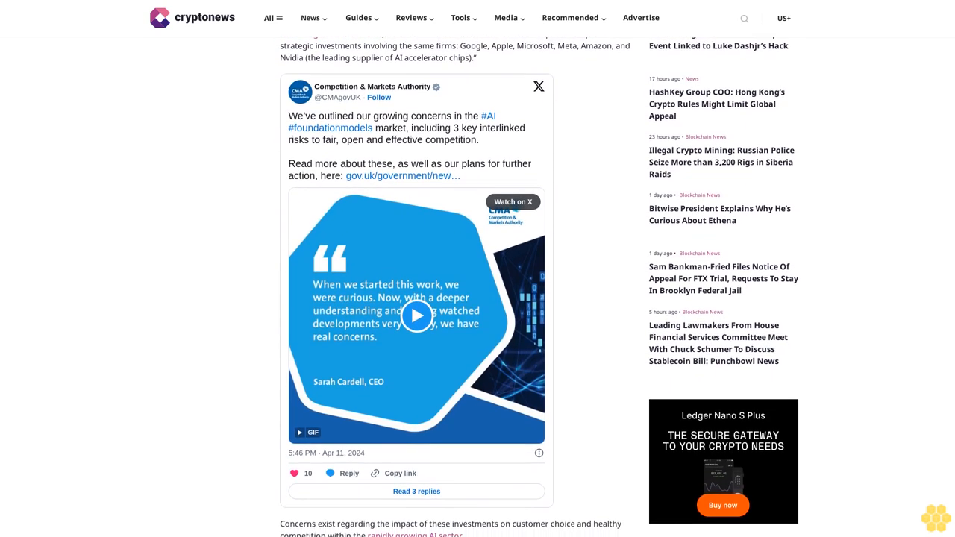
{"action": "scroll", "scroll_direction": "down", "scroll_amount": 3}
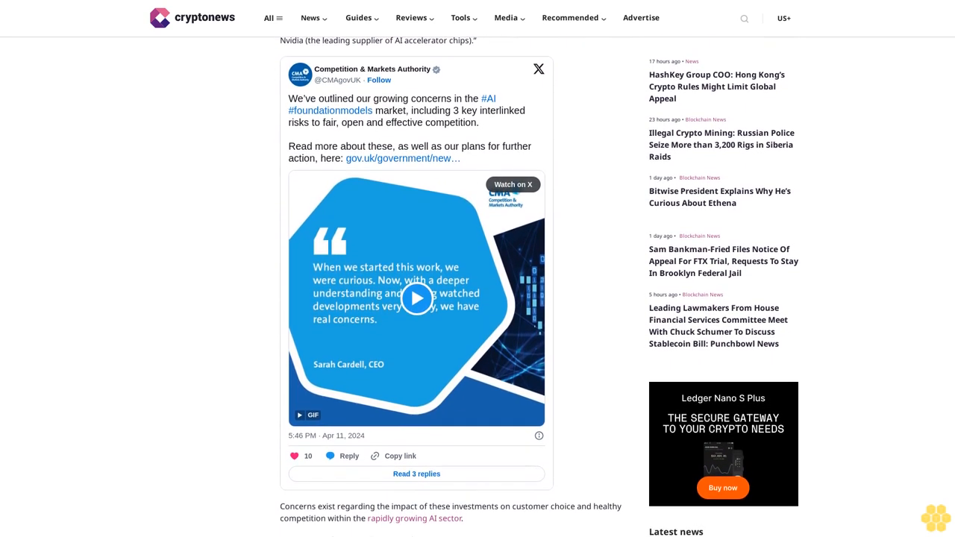
{"action": "scroll", "scroll_direction": "down", "scroll_amount": 3}
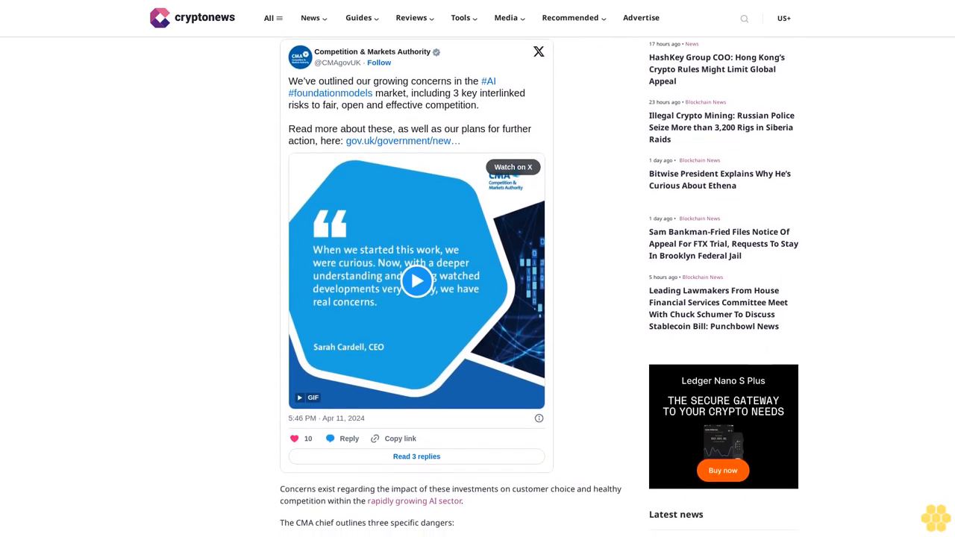
{"action": "scroll", "scroll_direction": "down", "scroll_amount": 3}
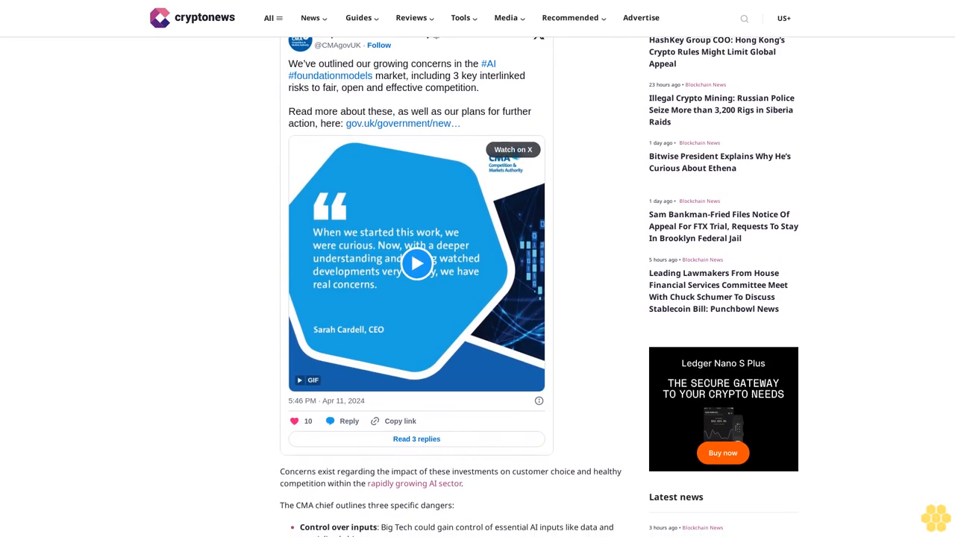
{"action": "scroll", "scroll_direction": "down", "scroll_amount": 3}
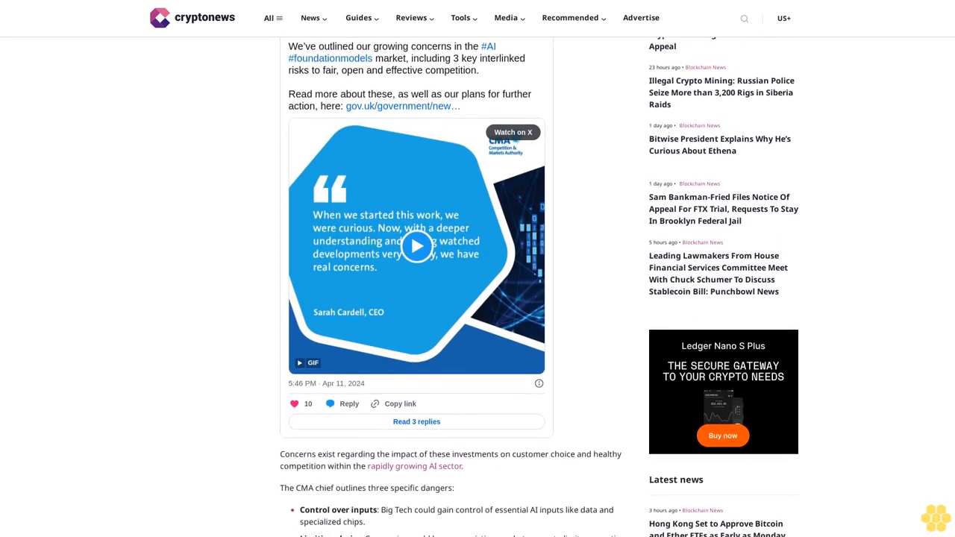
{"action": "scroll", "scroll_direction": "down", "scroll_amount": 3}
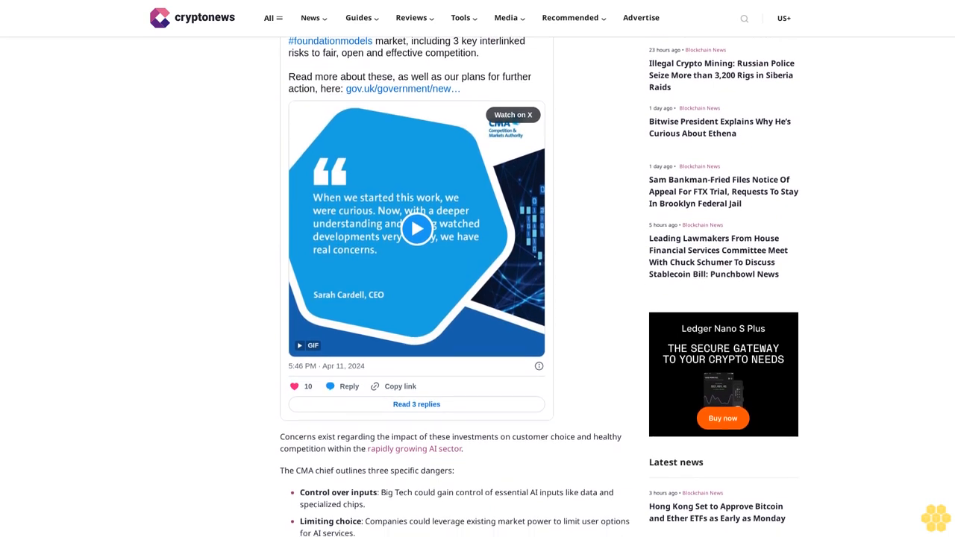
{"action": "scroll", "scroll_direction": "down", "scroll_amount": 3}
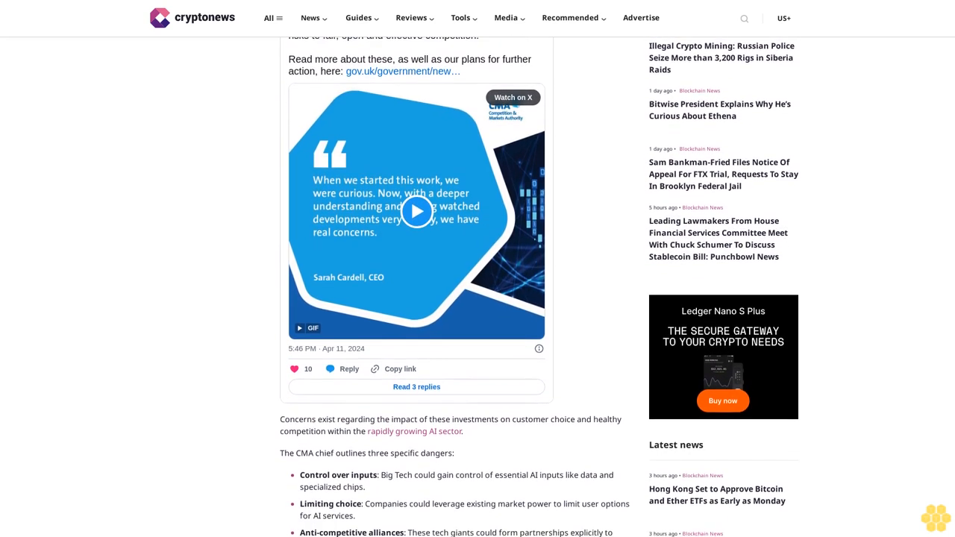
{"action": "scroll", "scroll_direction": "down", "scroll_amount": 3}
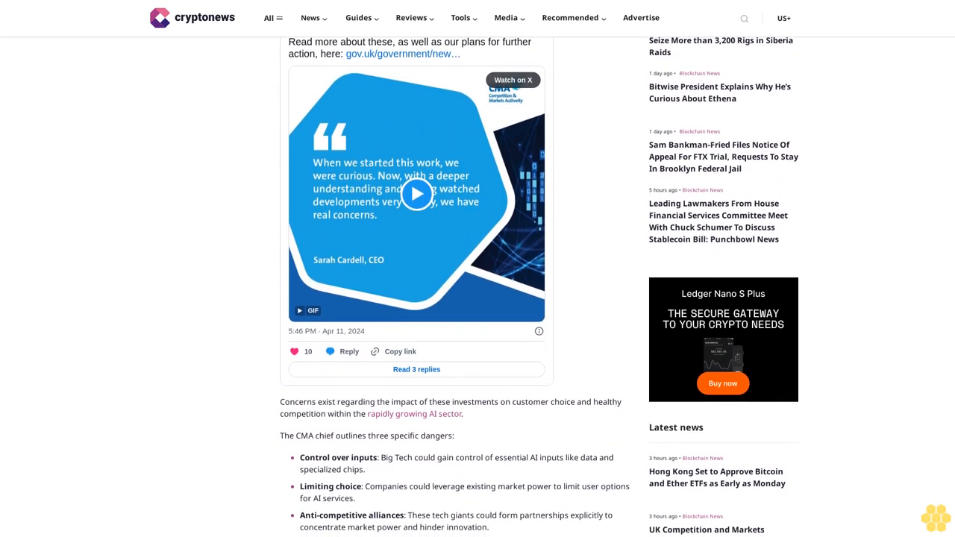
{"action": "scroll", "scroll_direction": "down", "scroll_amount": 3}
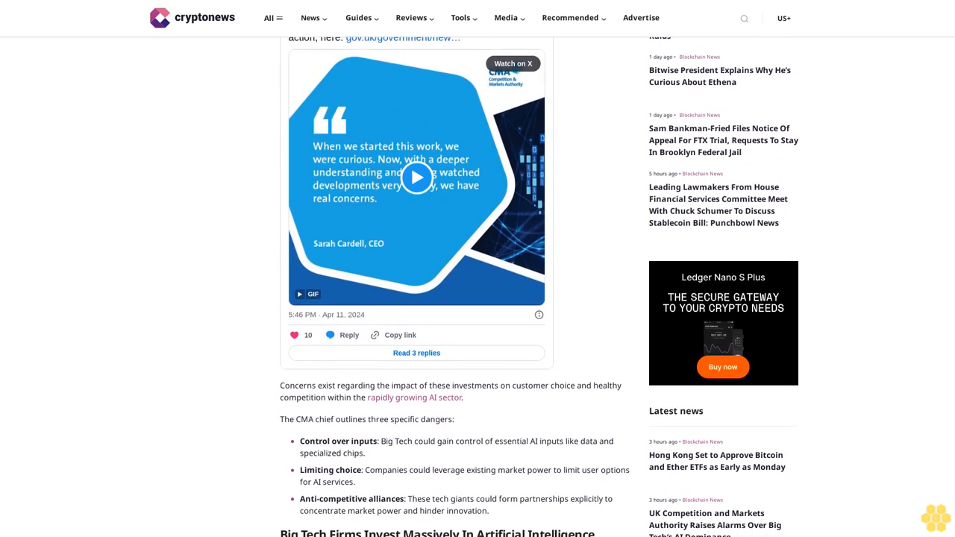
{"action": "scroll", "scroll_direction": "down", "scroll_amount": 3}
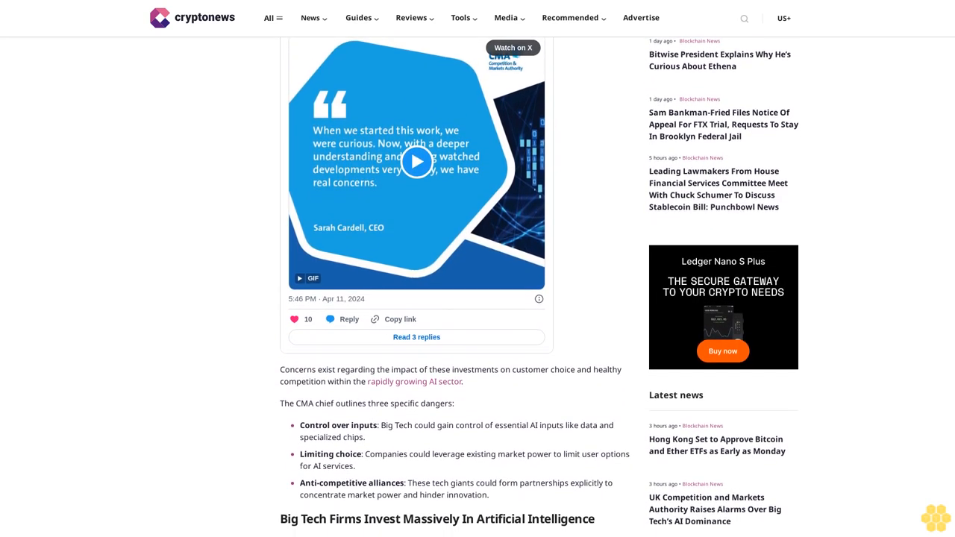
{"action": "scroll", "scroll_direction": "down", "scroll_amount": 3}
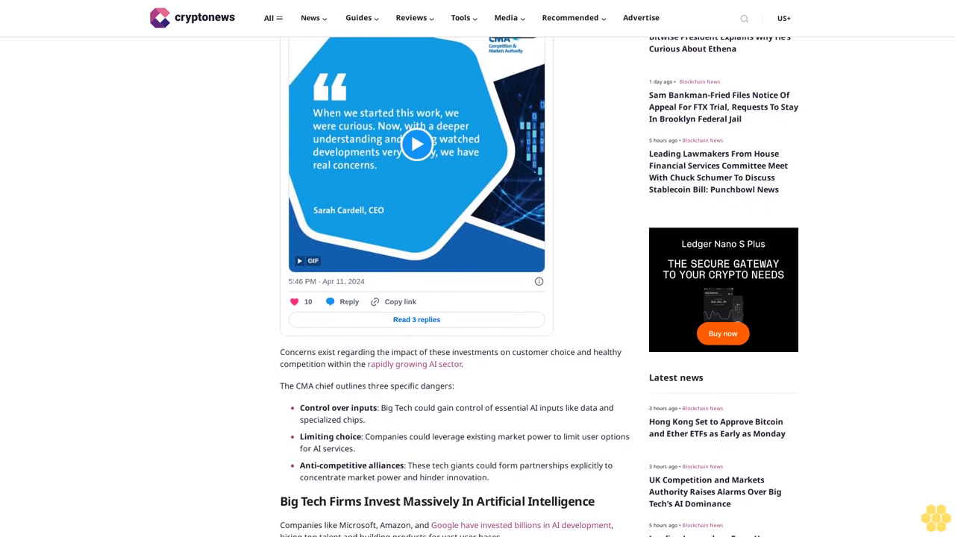
{"action": "scroll", "scroll_direction": "down", "scroll_amount": 3}
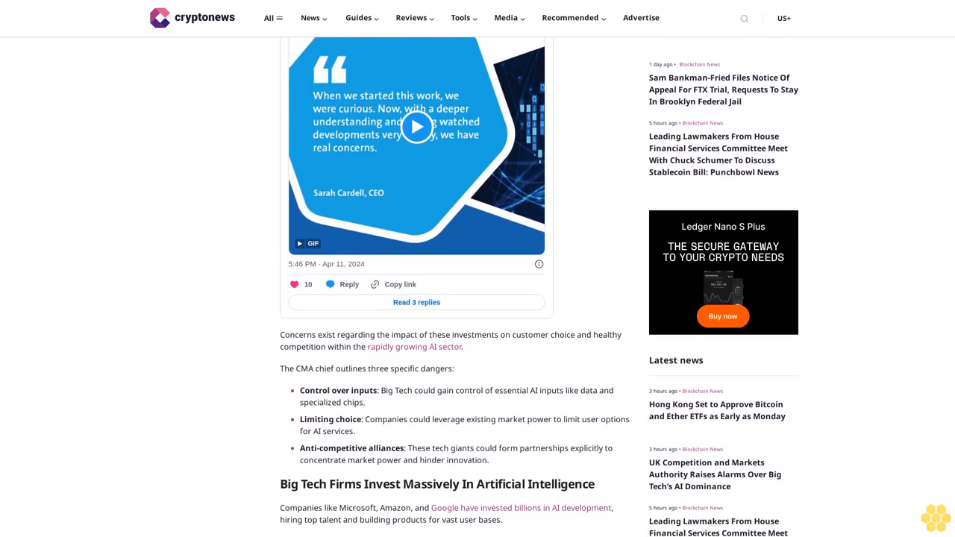
{"action": "scroll", "scroll_direction": "down", "scroll_amount": 3}
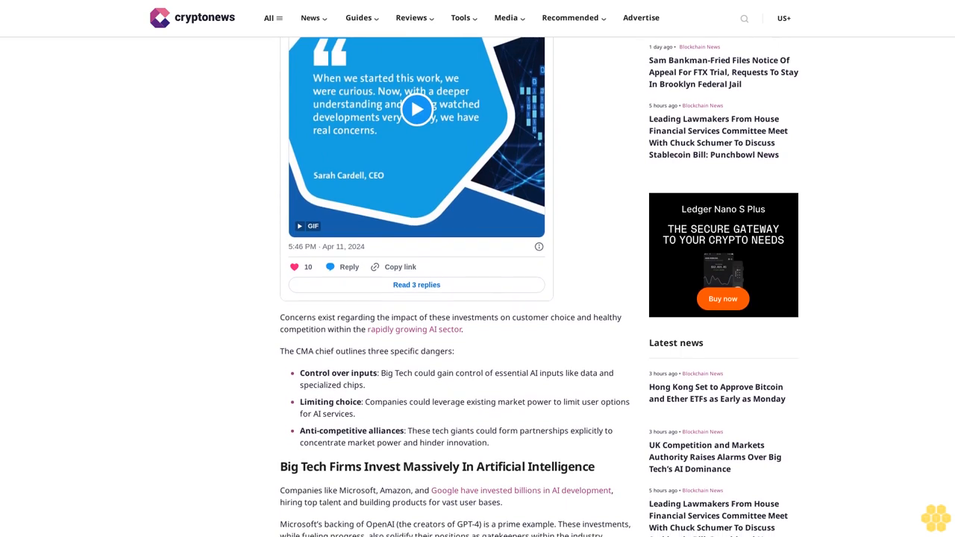
{"action": "scroll", "scroll_direction": "down", "scroll_amount": 3}
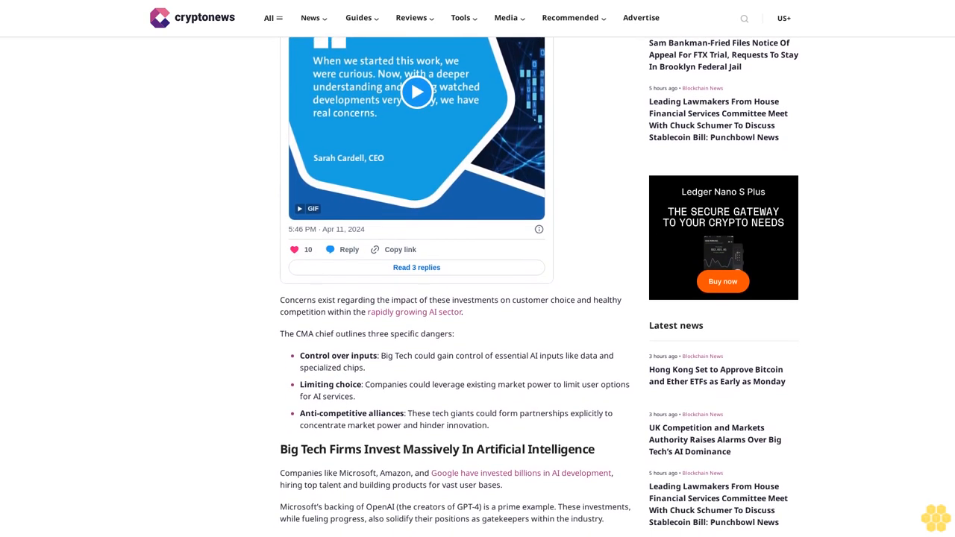
{"action": "scroll", "scroll_direction": "down", "scroll_amount": 3}
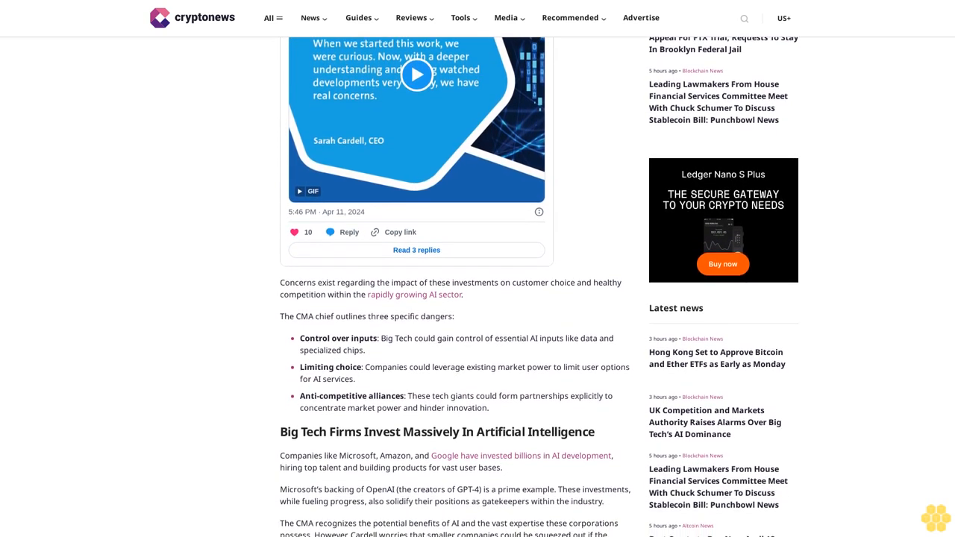
{"action": "scroll", "scroll_direction": "down", "scroll_amount": 3}
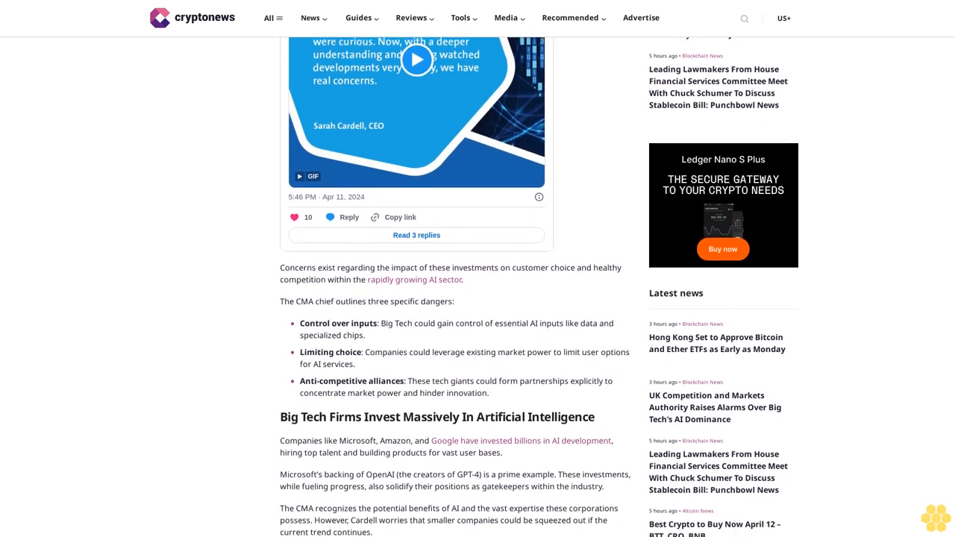
{"action": "scroll", "scroll_direction": "down", "scroll_amount": 3}
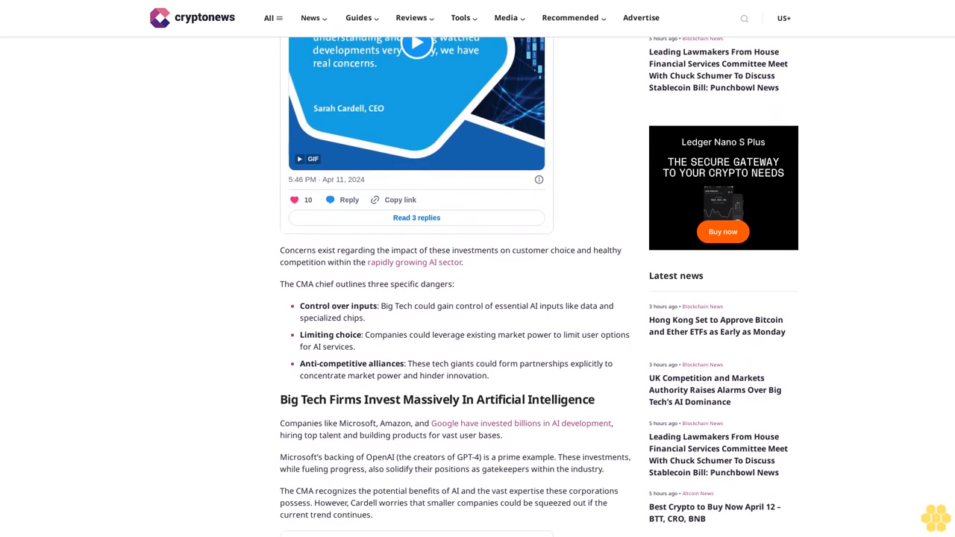
{"action": "scroll", "scroll_direction": "down", "scroll_amount": 3}
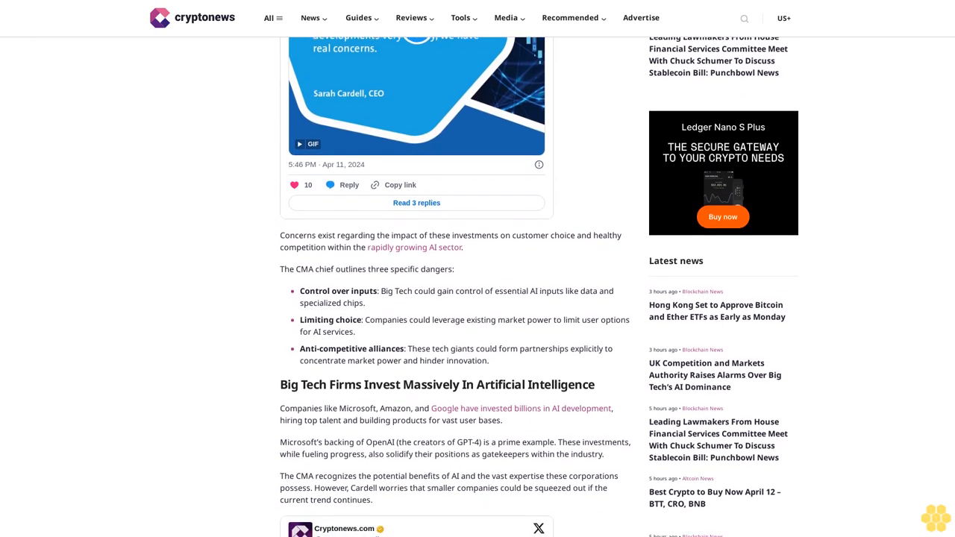
{"action": "scroll", "scroll_direction": "down", "scroll_amount": 3}
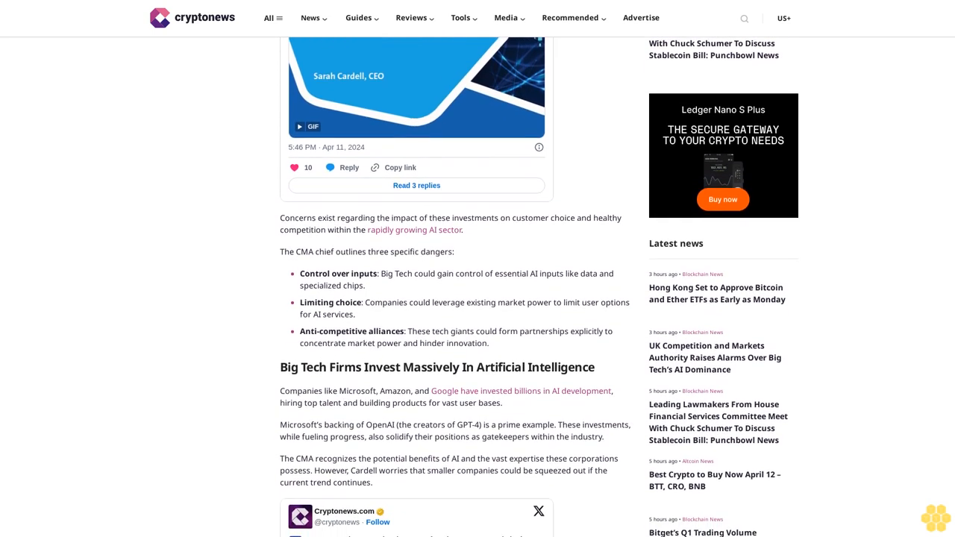
{"action": "scroll", "scroll_direction": "down", "scroll_amount": 3}
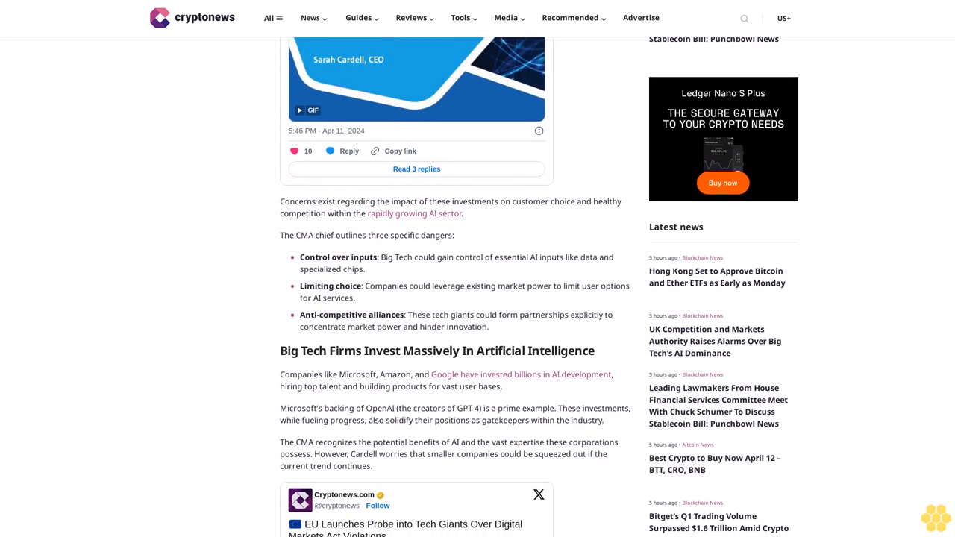
{"action": "scroll", "scroll_direction": "down", "scroll_amount": 3}
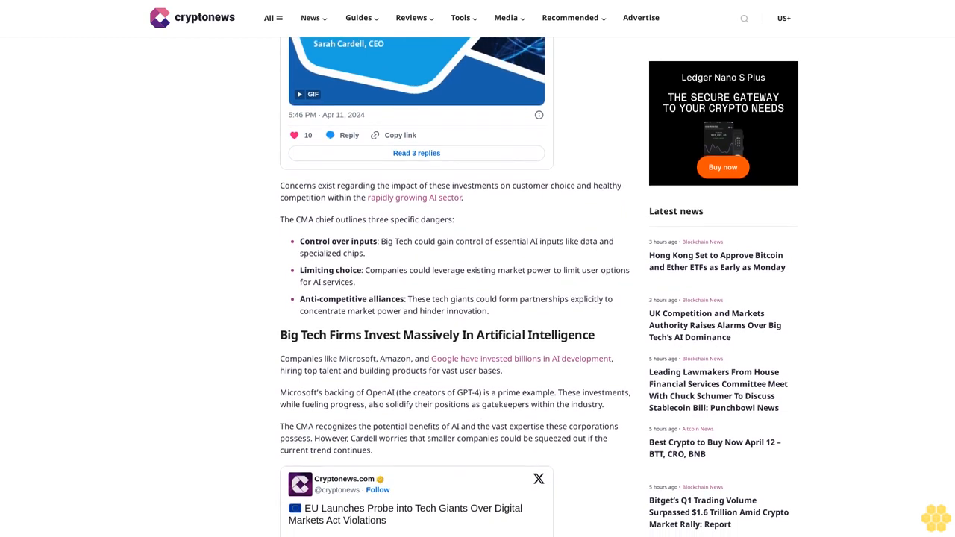
{"action": "scroll", "scroll_direction": "down", "scroll_amount": 3}
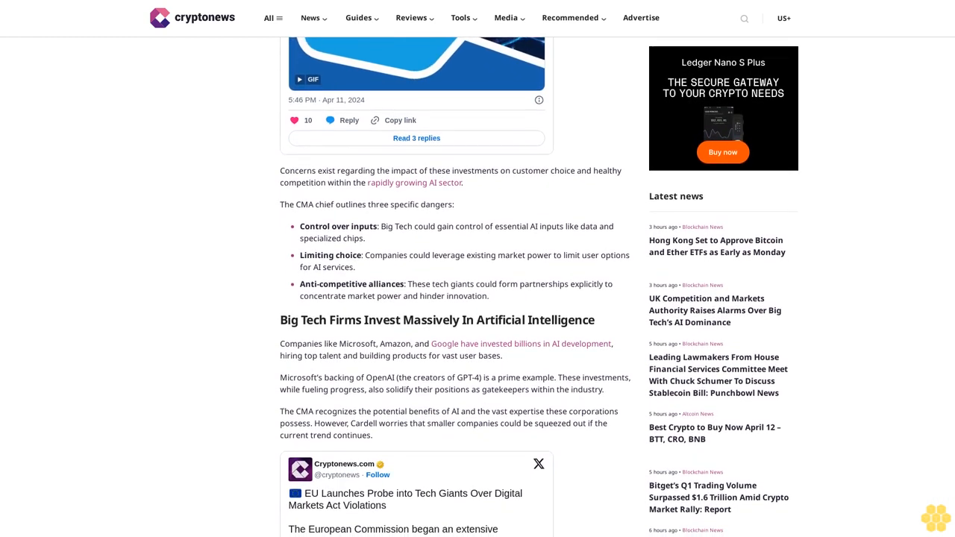
{"action": "scroll", "scroll_direction": "down", "scroll_amount": 3}
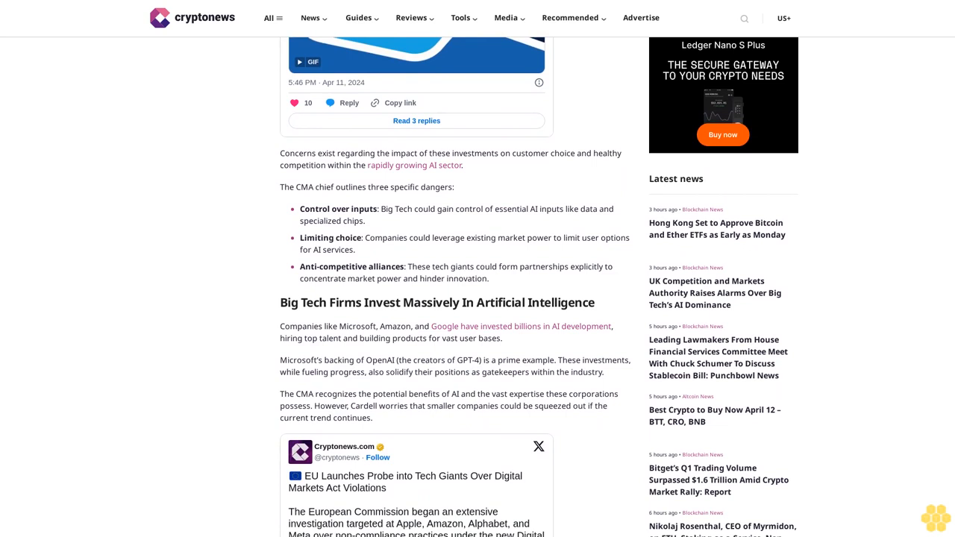
{"action": "scroll", "scroll_direction": "down", "scroll_amount": 3}
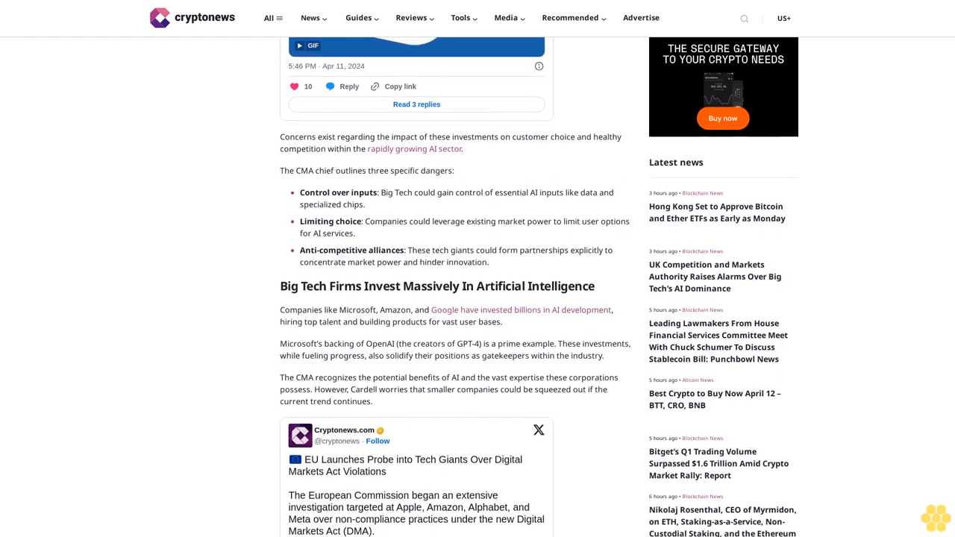
{"action": "scroll", "scroll_direction": "down", "scroll_amount": 3}
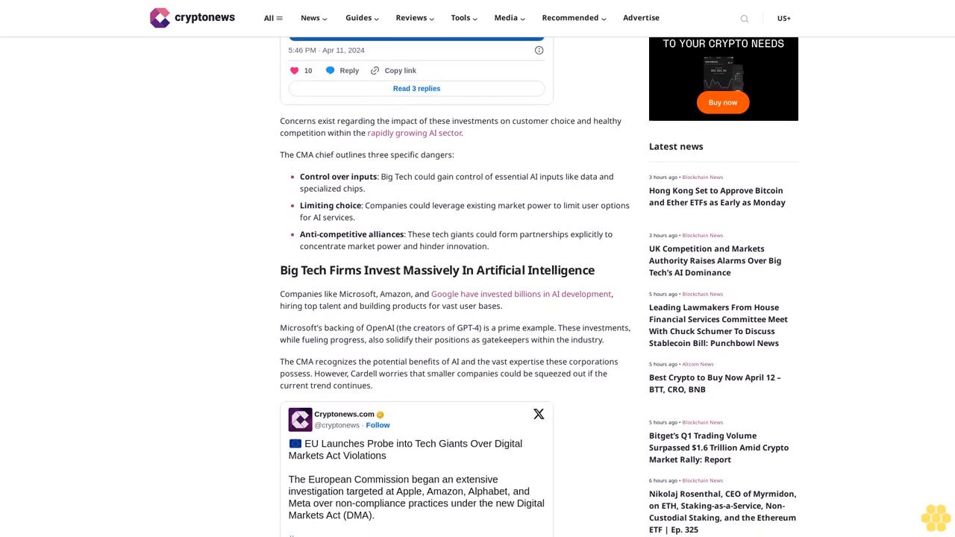
{"action": "scroll", "scroll_direction": "down", "scroll_amount": 3}
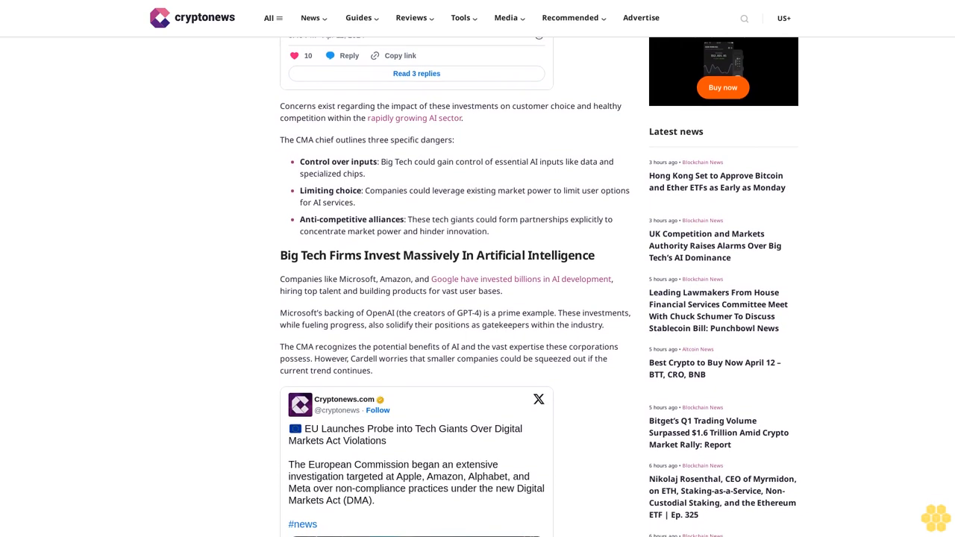
{"action": "scroll", "scroll_direction": "down", "scroll_amount": 3}
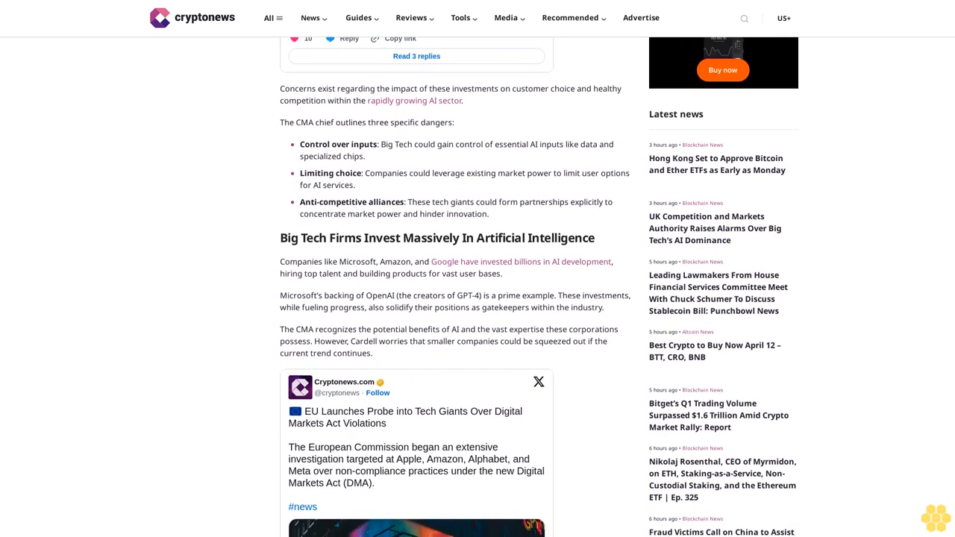
{"action": "scroll", "scroll_direction": "down", "scroll_amount": 3}
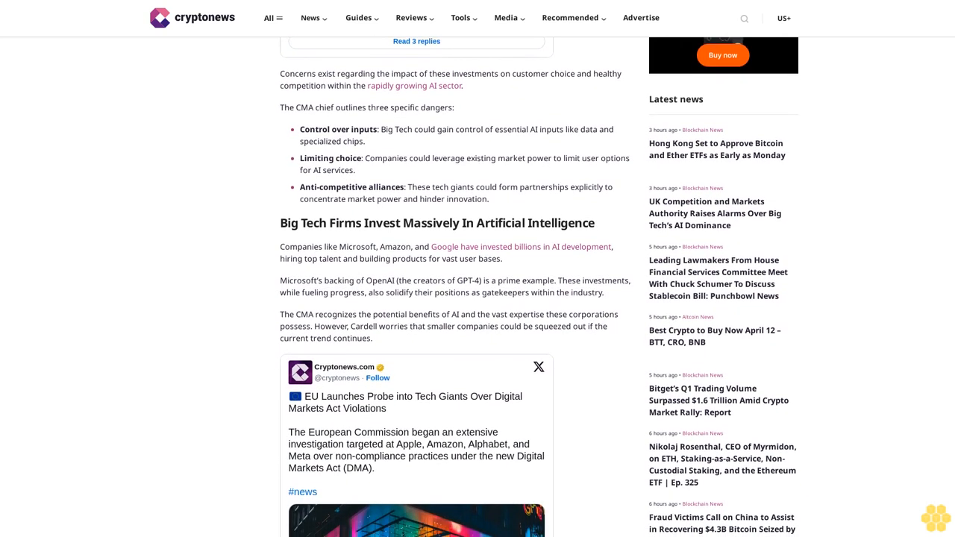
{"action": "scroll", "scroll_direction": "down", "scroll_amount": 3}
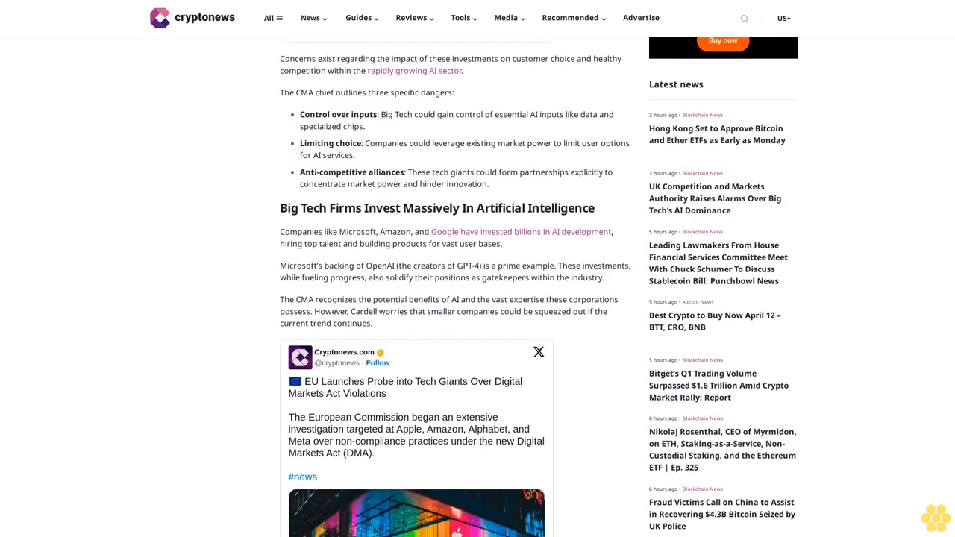
{"action": "scroll", "scroll_direction": "down", "scroll_amount": 3}
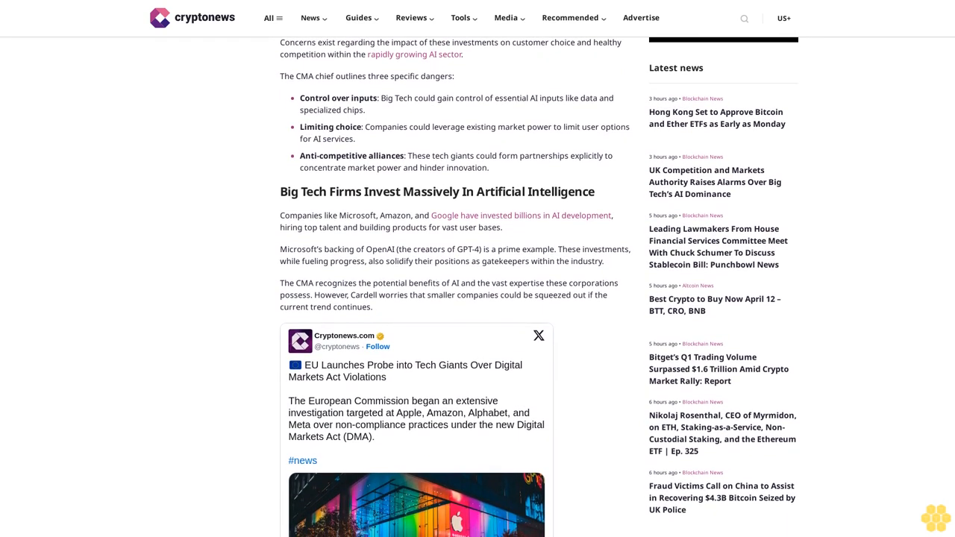
{"action": "scroll", "scroll_direction": "down", "scroll_amount": 3}
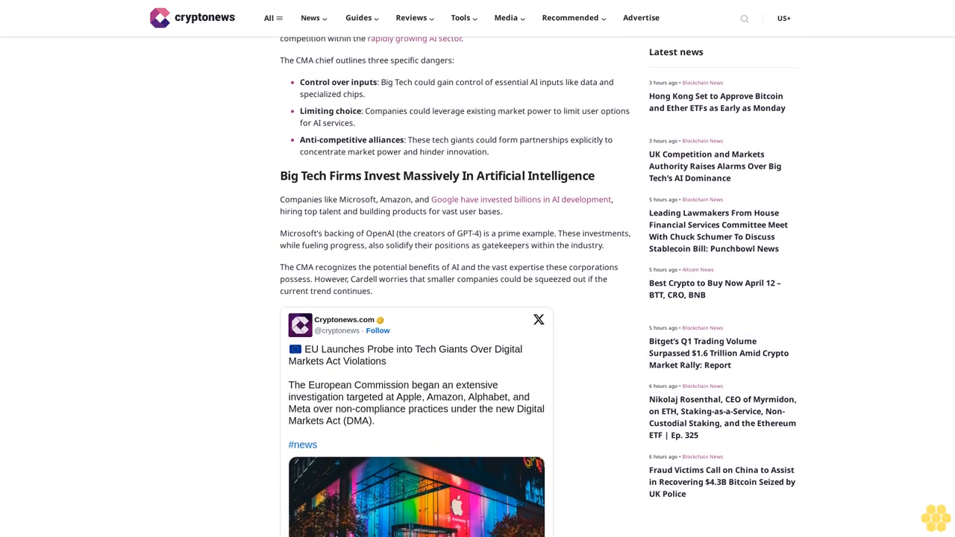
{"action": "scroll", "scroll_direction": "down", "scroll_amount": 3}
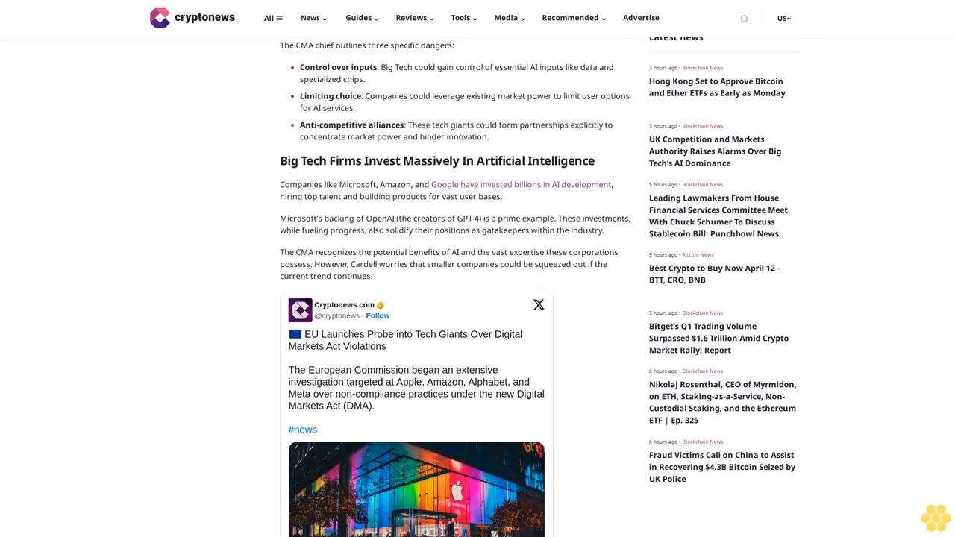
{"action": "scroll", "scroll_direction": "down", "scroll_amount": 3}
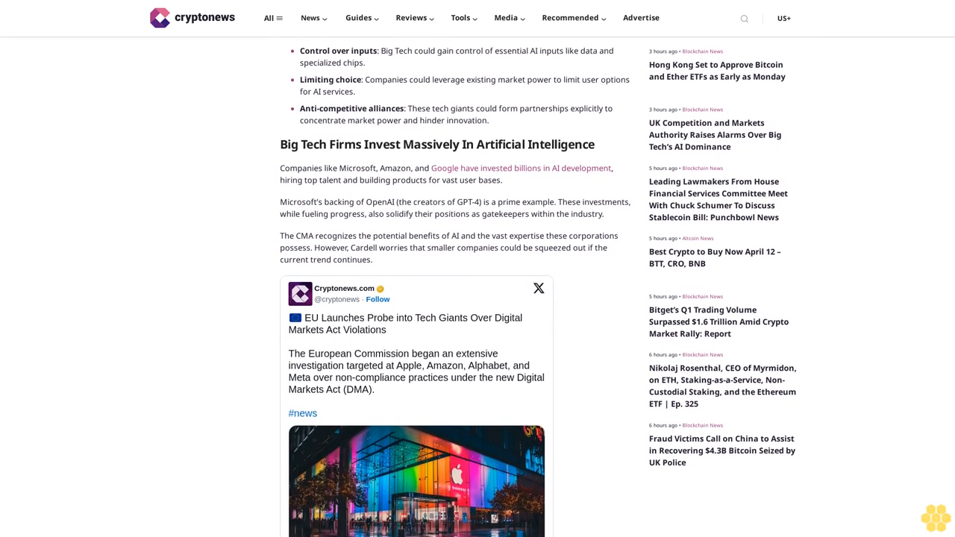
{"action": "scroll", "scroll_direction": "down", "scroll_amount": 3}
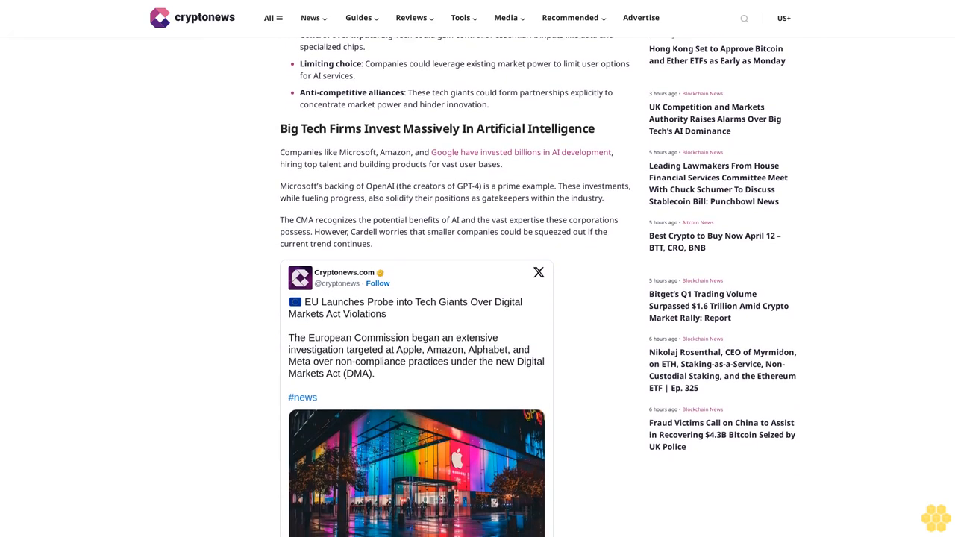
{"action": "scroll", "scroll_direction": "down", "scroll_amount": 3}
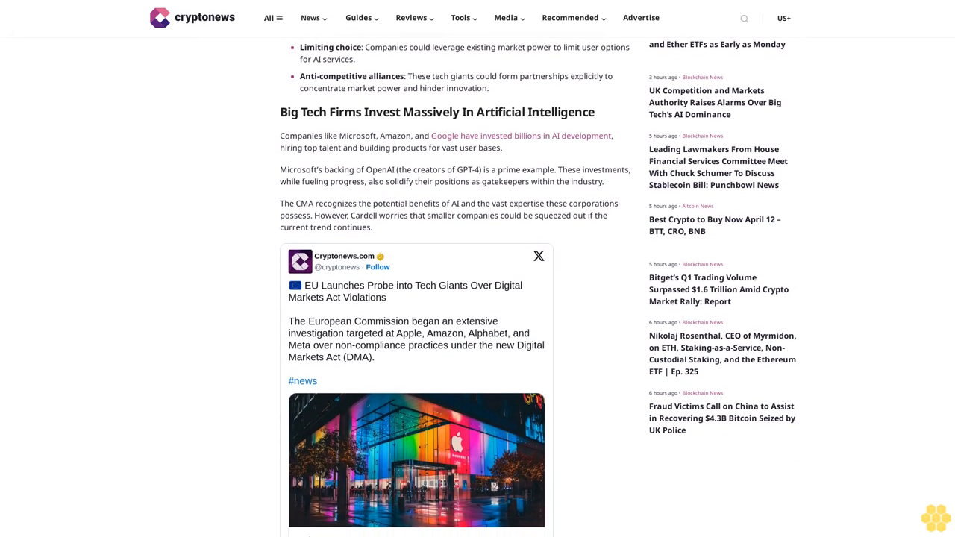
{"action": "scroll", "scroll_direction": "down", "scroll_amount": 3}
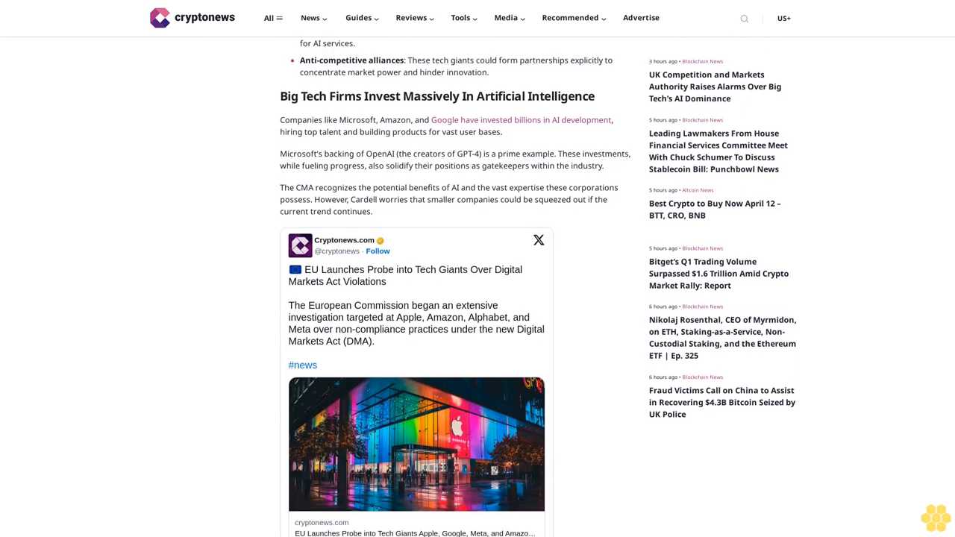
{"action": "scroll", "scroll_direction": "down", "scroll_amount": 3}
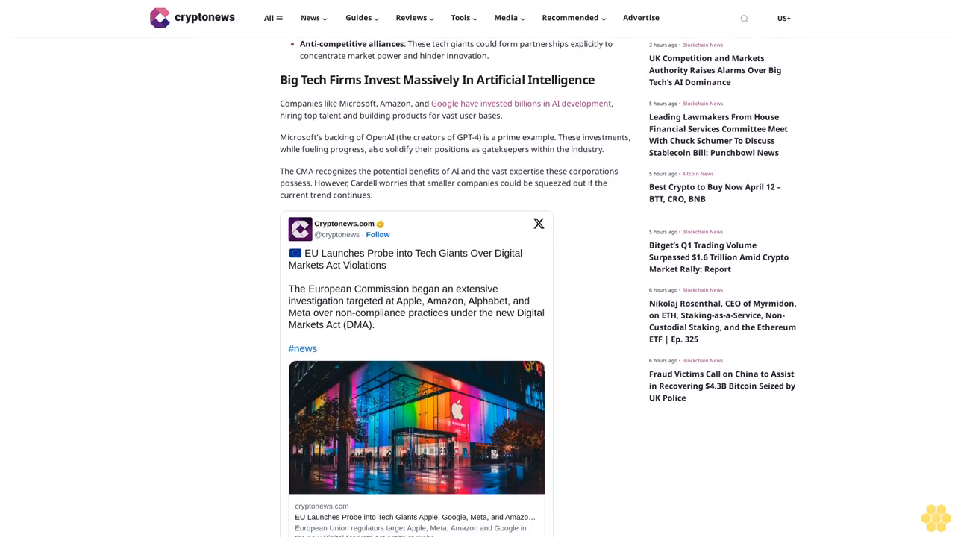
{"action": "scroll", "scroll_direction": "down", "scroll_amount": 3}
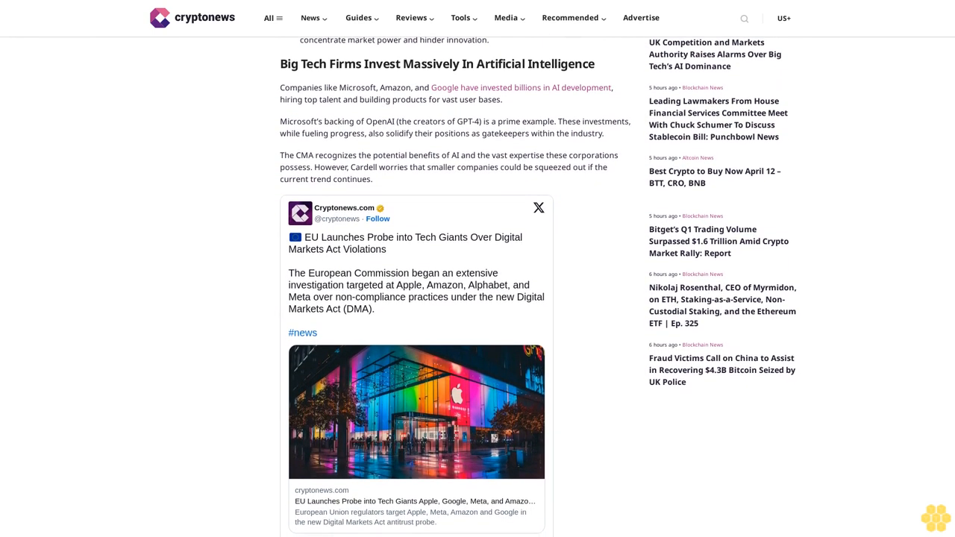
{"action": "scroll", "scroll_direction": "down", "scroll_amount": 3}
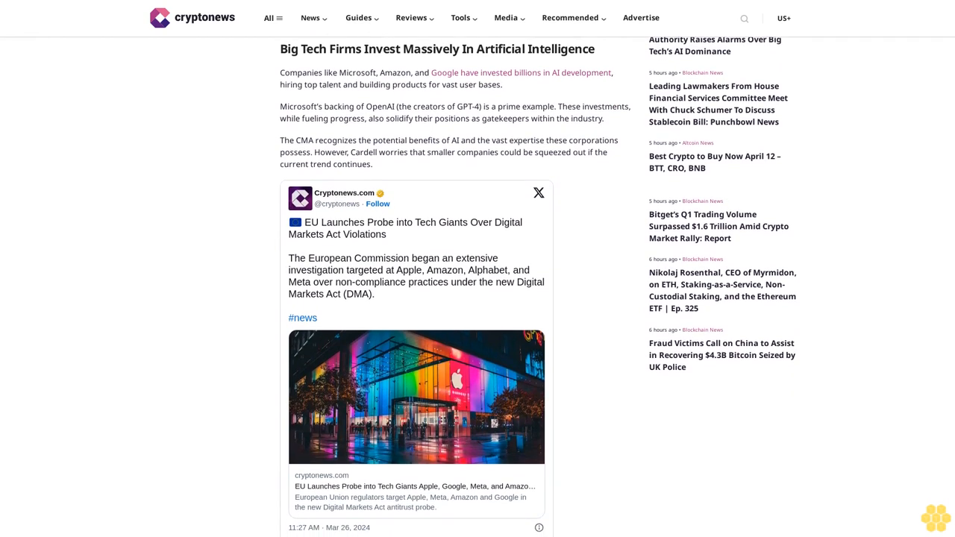
{"action": "scroll", "scroll_direction": "down", "scroll_amount": 3}
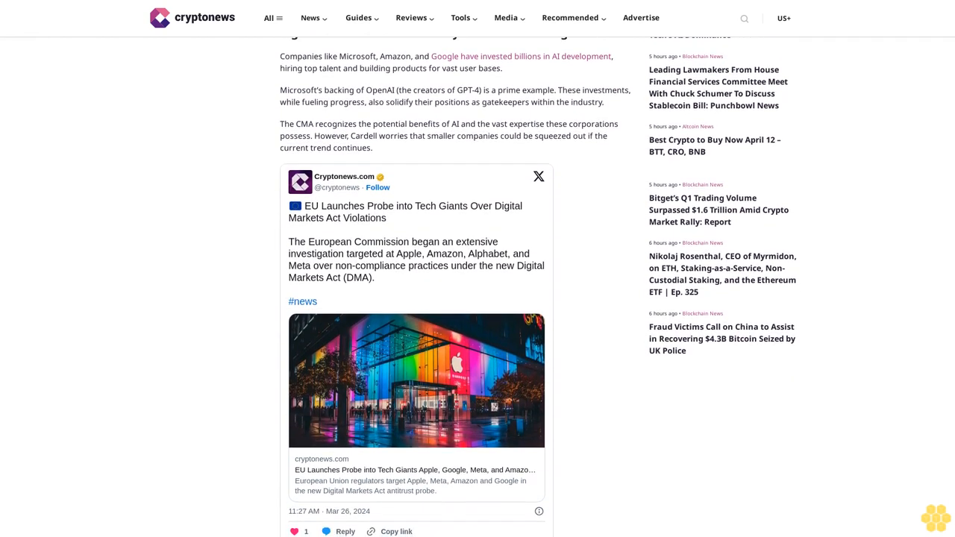
{"action": "scroll", "scroll_direction": "down", "scroll_amount": 3}
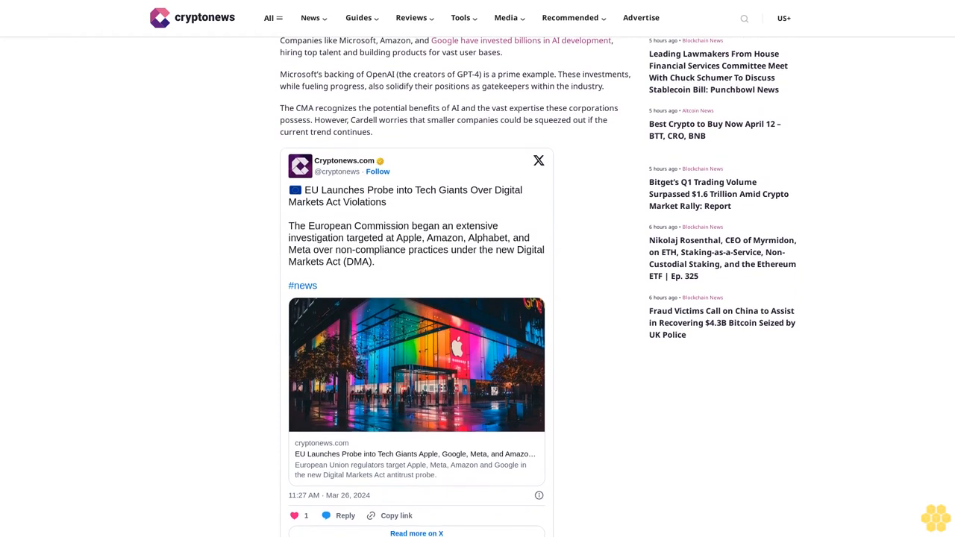
{"action": "scroll", "scroll_direction": "down", "scroll_amount": 3}
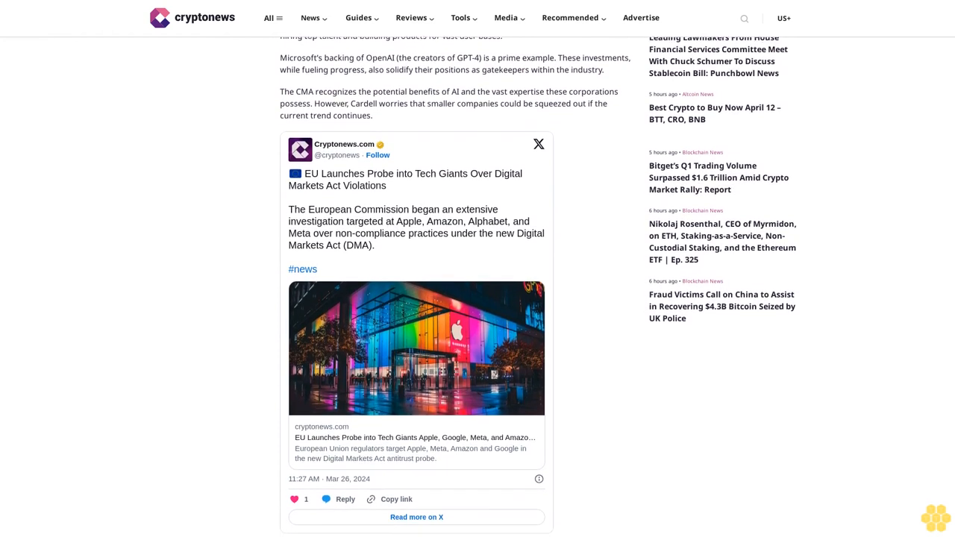
{"action": "scroll", "scroll_direction": "down", "scroll_amount": 3}
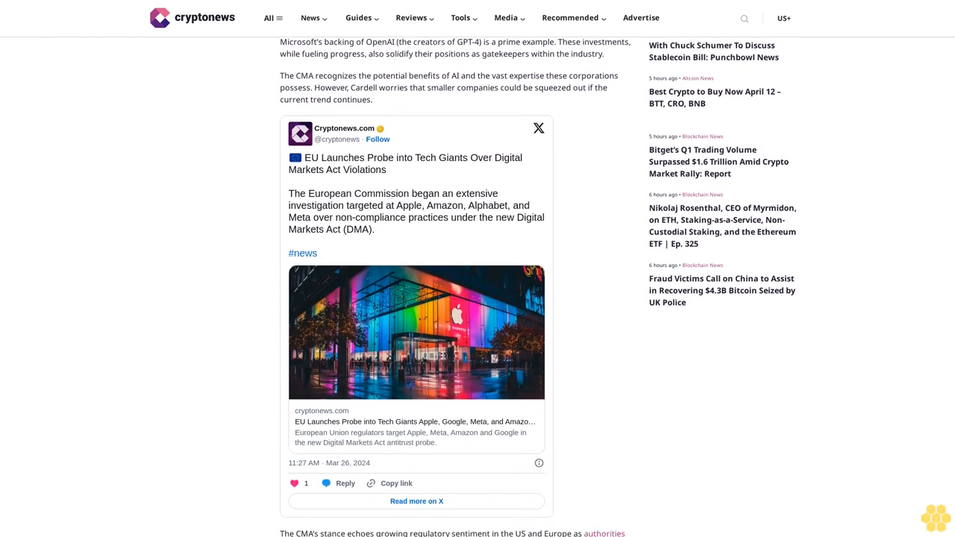
{"action": "scroll", "scroll_direction": "down", "scroll_amount": 3}
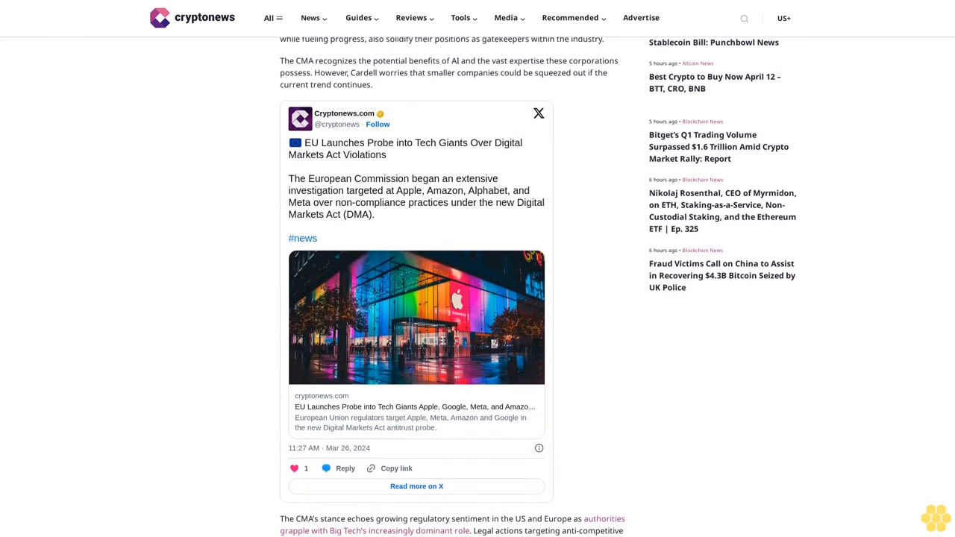